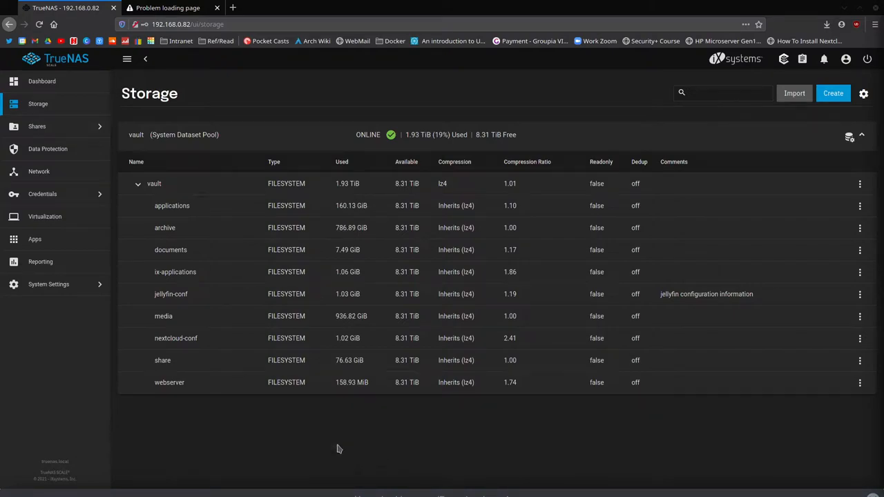
mouse_move(166, 304)
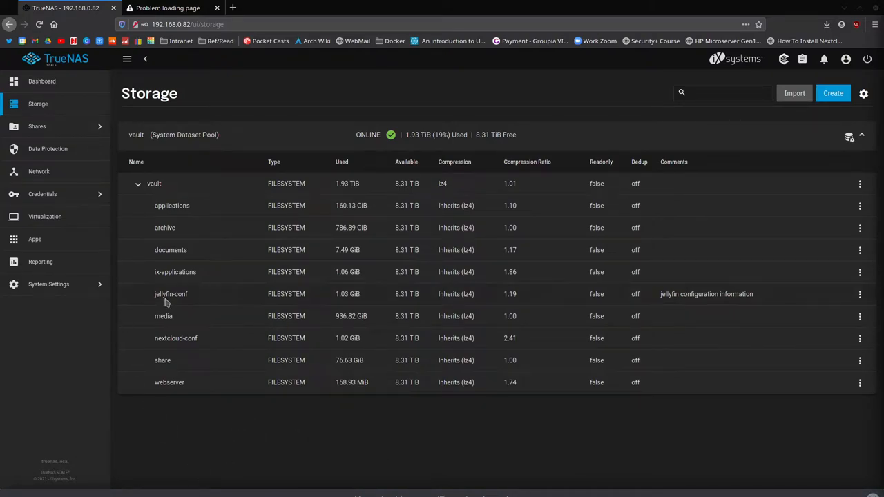
mouse_move(163, 456)
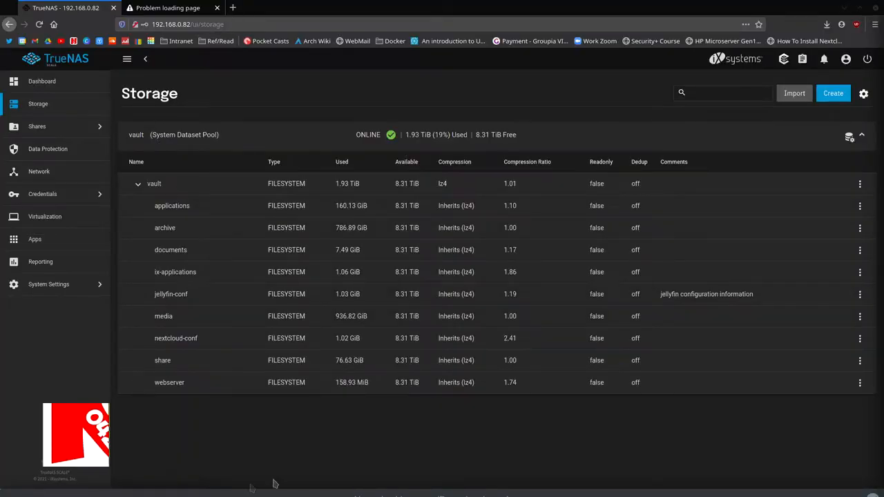
- Browse the jellyfin.org homepage down through media types, privacy, free software, screenshots and getting started
left_click(253, 8)
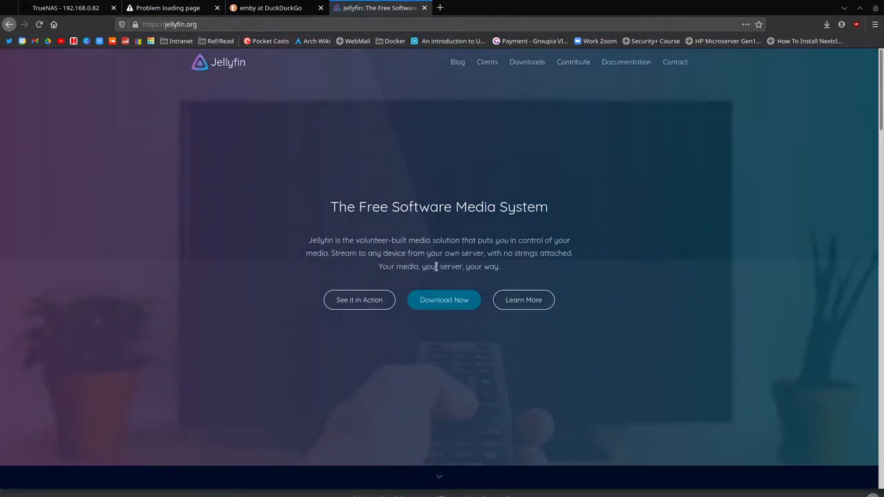
scroll("down", 3)
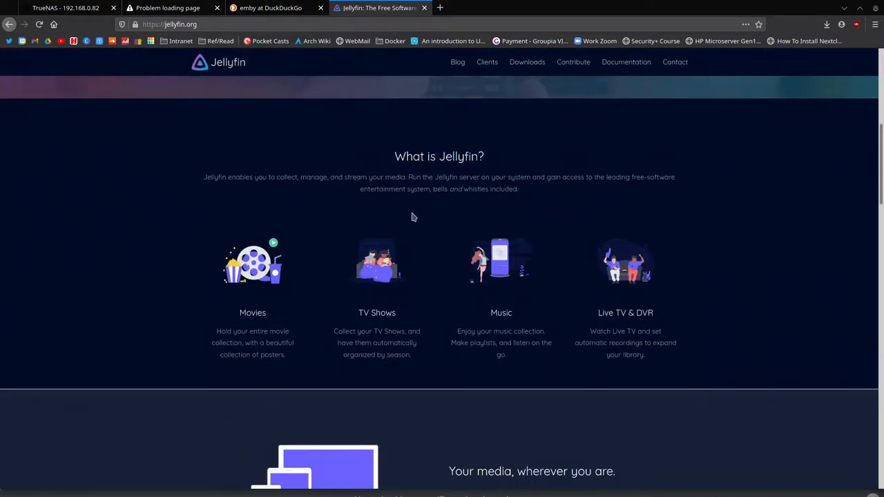
scroll("down", 3)
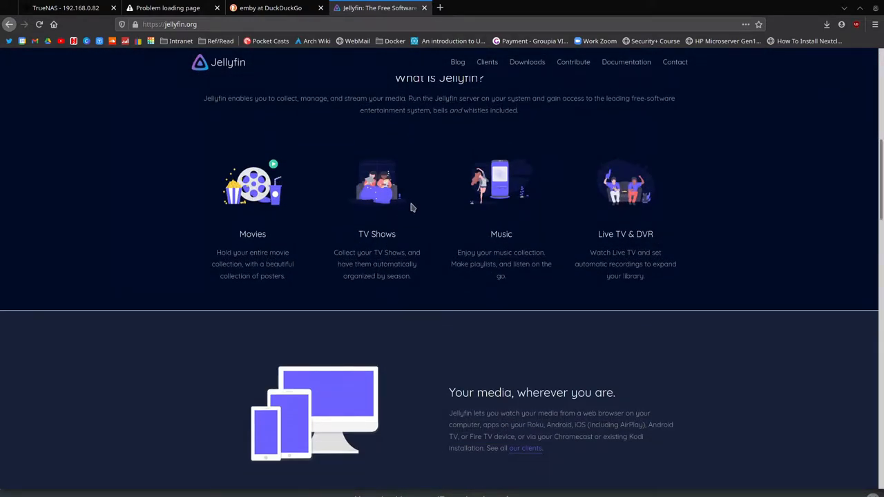
scroll("down", 3)
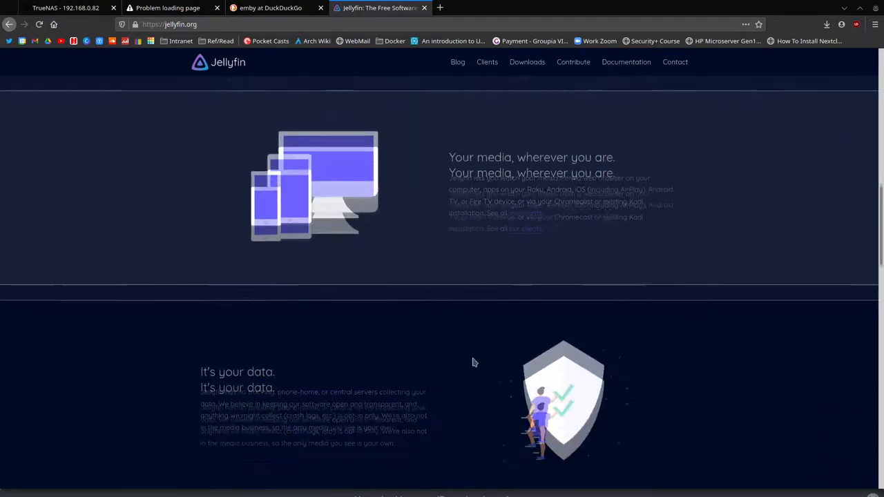
scroll("down", 3)
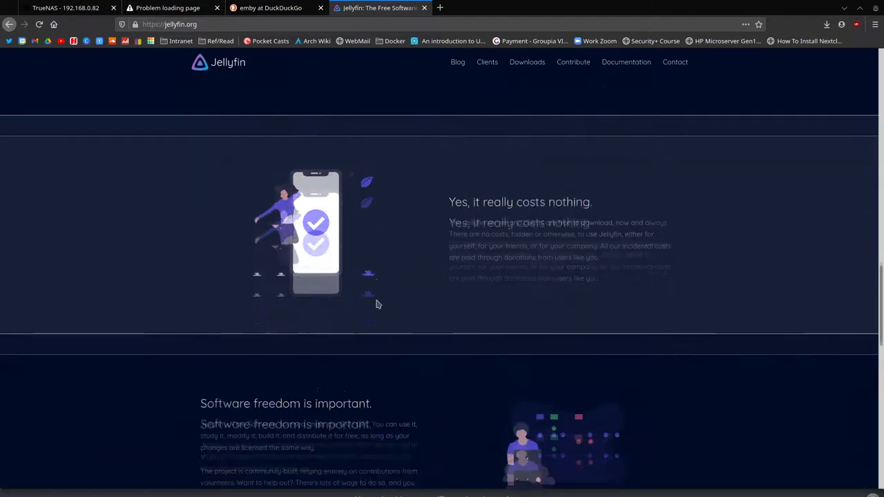
scroll("down", 3)
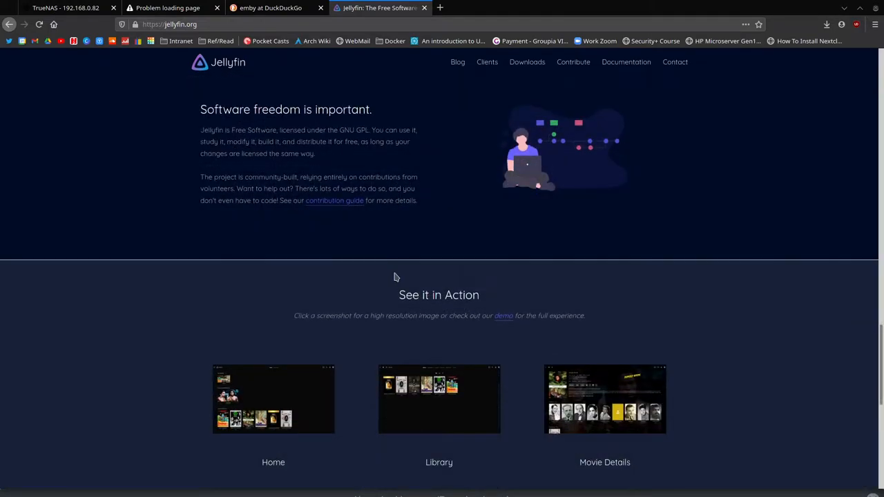
scroll("down", 3)
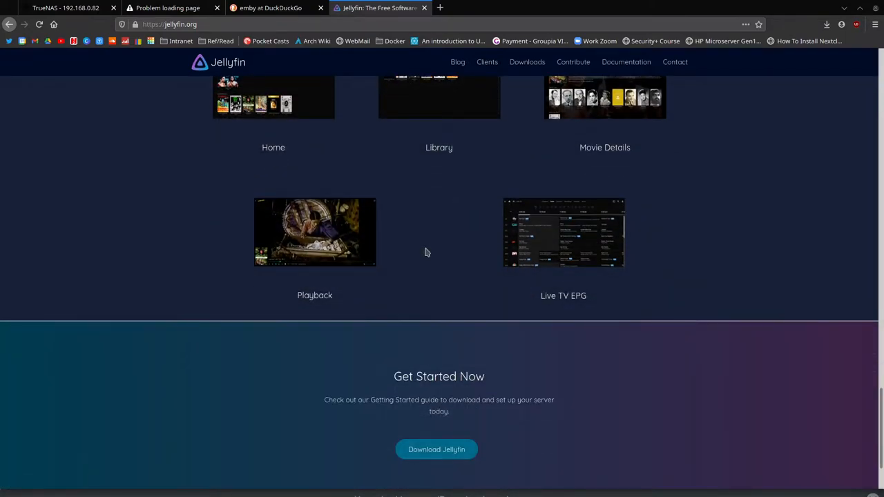
scroll("down", 3)
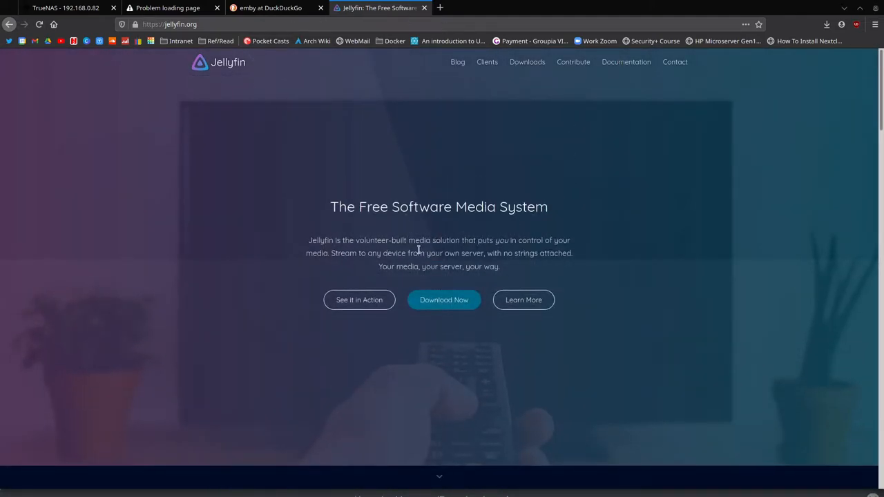
scroll("down", 3)
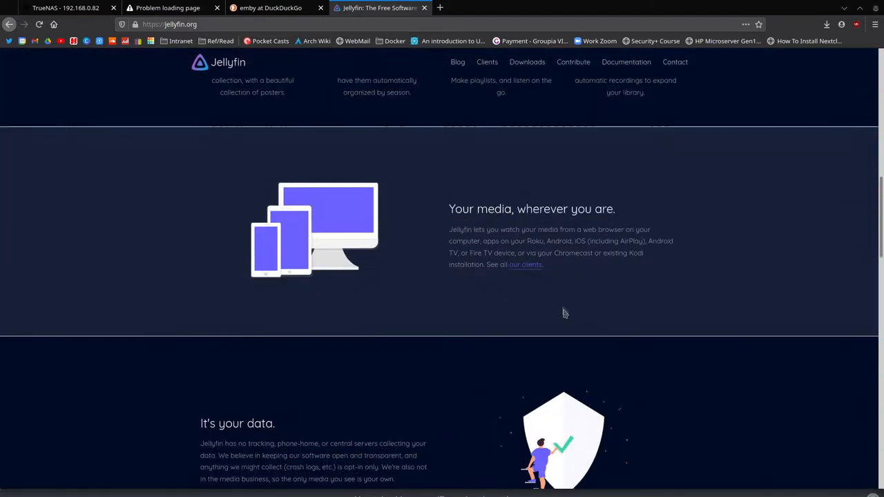
- Open 'Emby - The open media solution' from the DuckDuckGo results and return to the page top
left_click(260, 9)
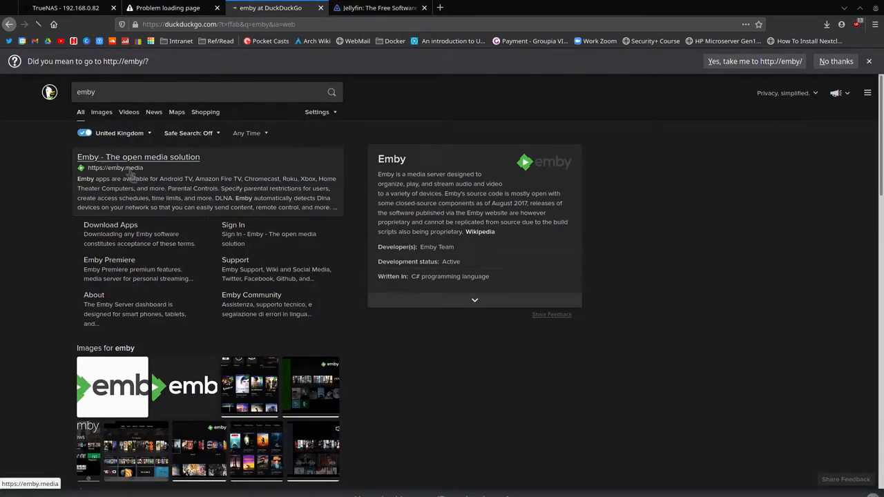
left_click(139, 158)
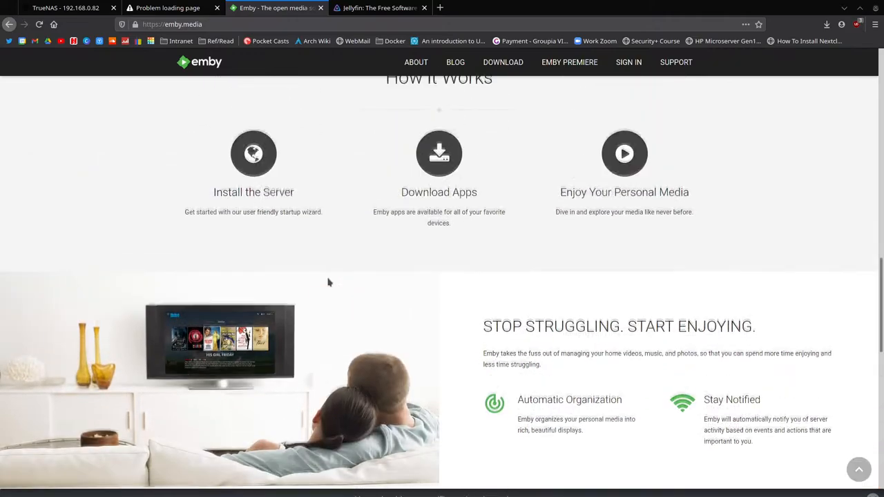
scroll("down", 3)
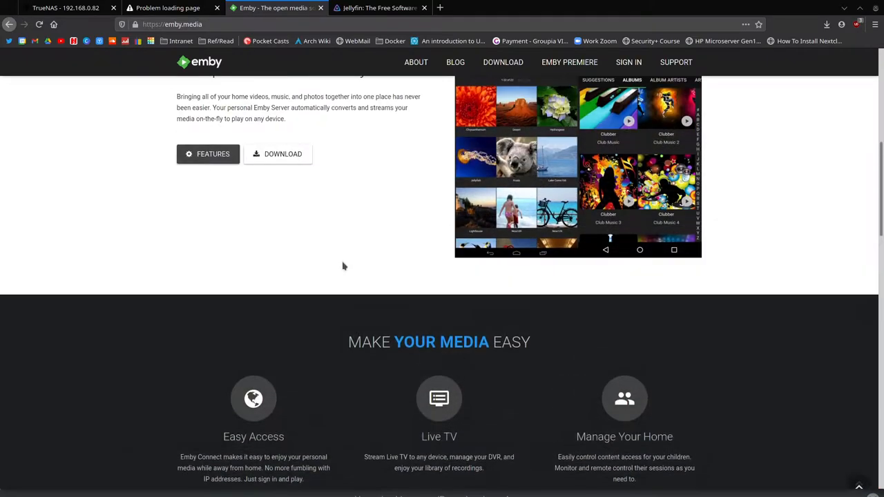
scroll("up", 3)
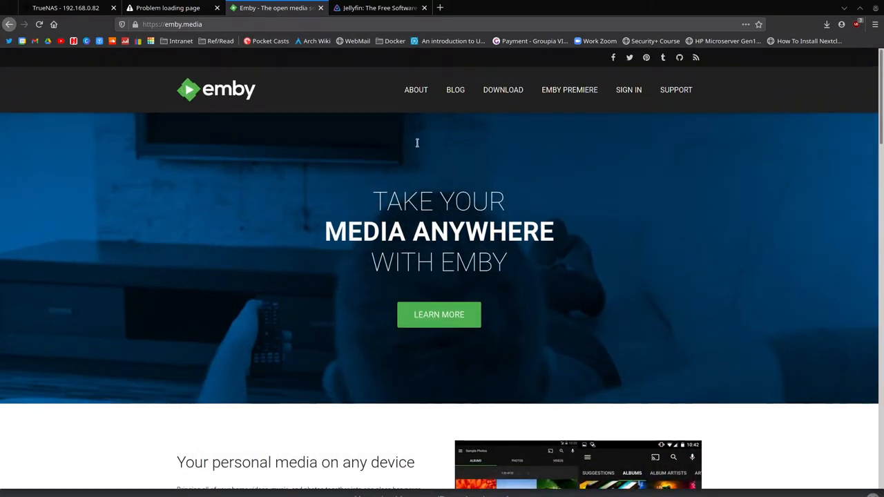
mouse_move(572, 114)
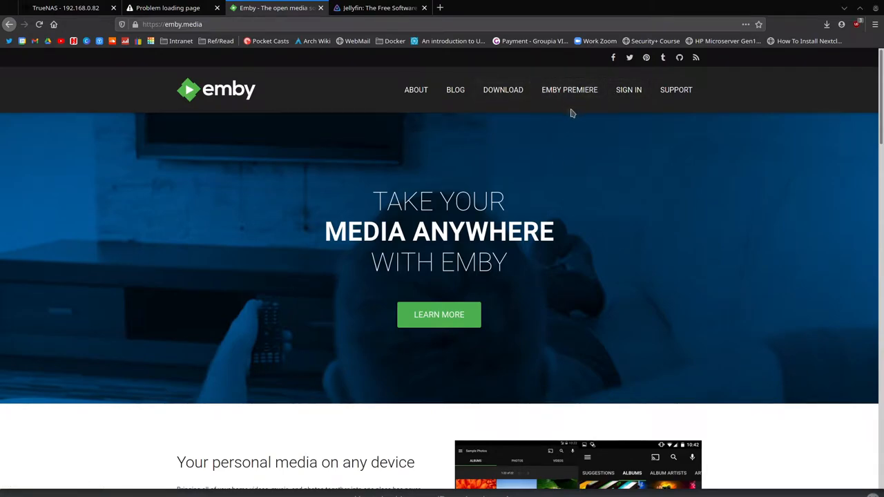
- Bring up the Emby Premiere page and read down through its premium features list
left_click(569, 90)
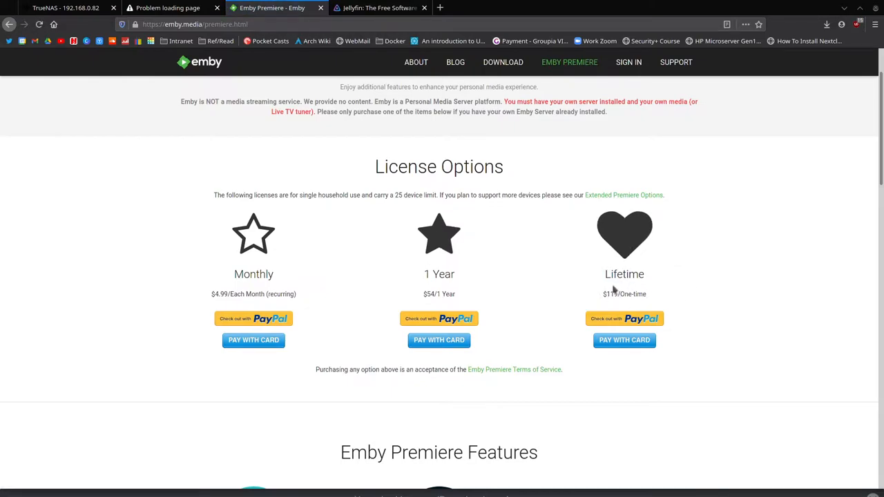
scroll("down", 3)
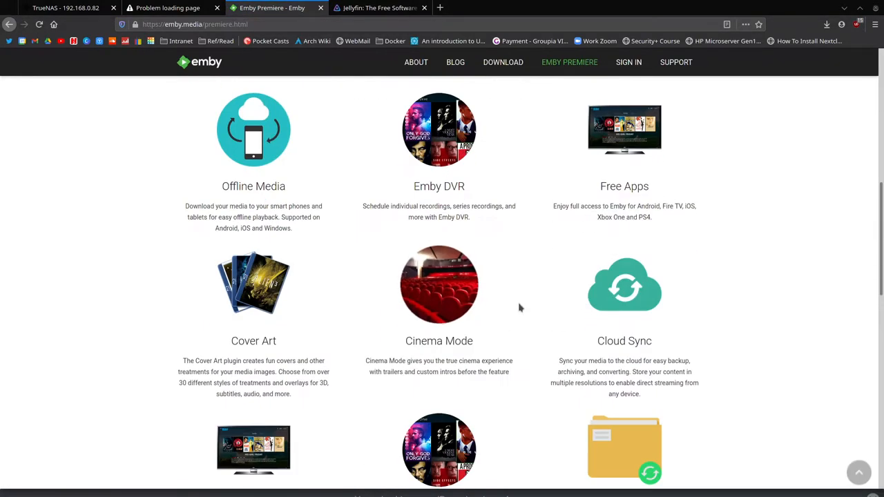
scroll("down", 3)
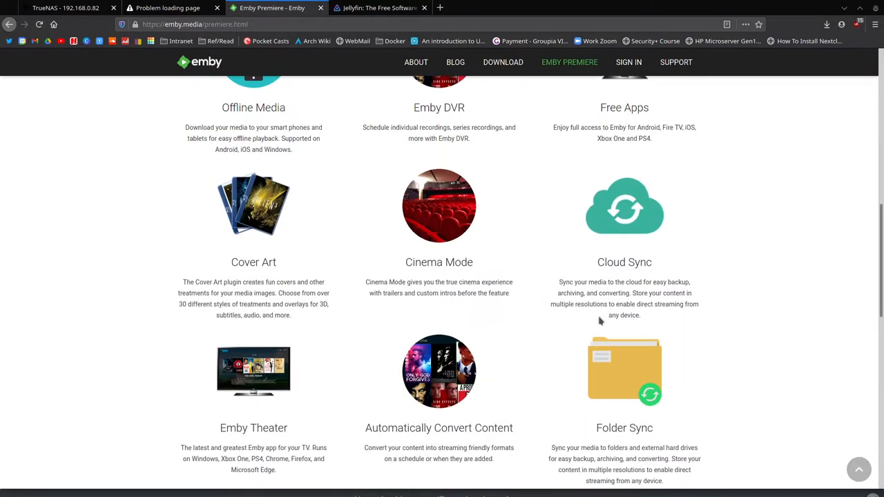
scroll("down", 3)
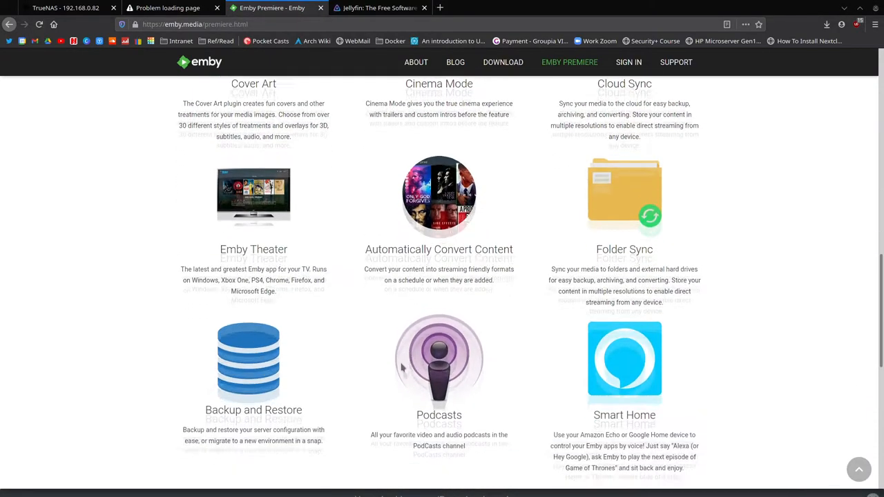
scroll("down", 3)
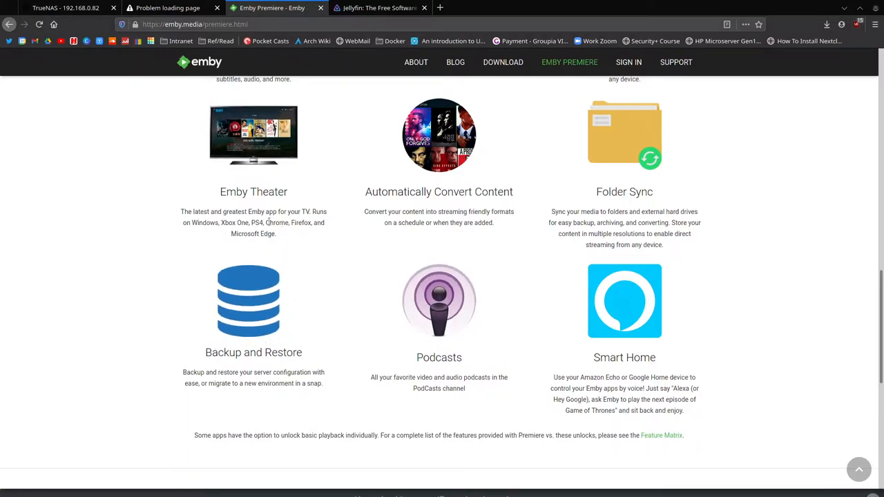
scroll("up", 3)
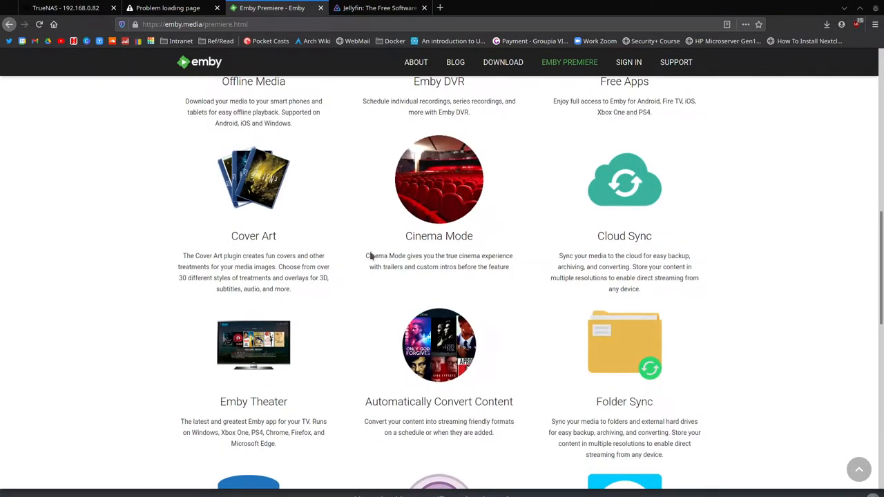
mouse_move(384, 267)
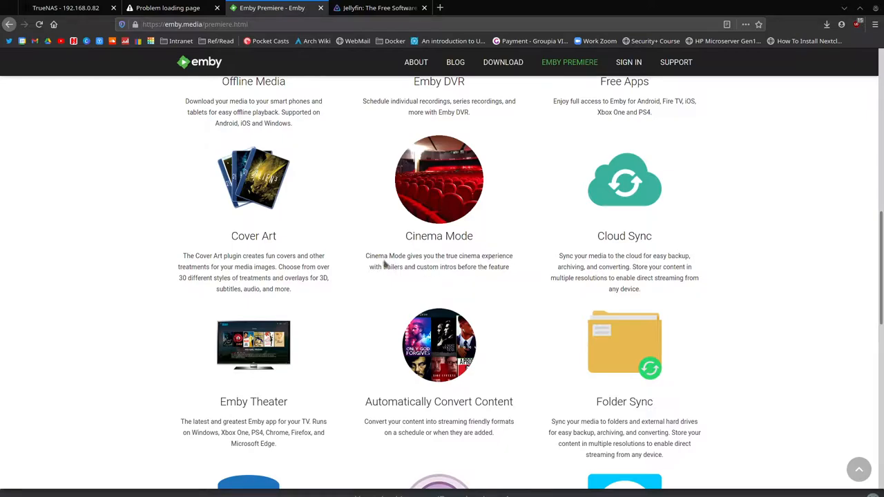
- Review the License Options section with the monthly, yearly and lifetime prices
left_click_drag(366, 256, 512, 268)
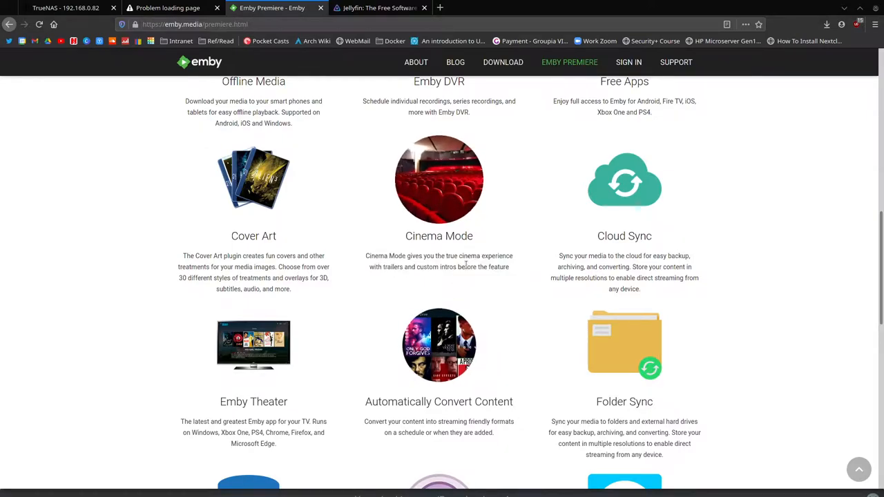
scroll("down", 3)
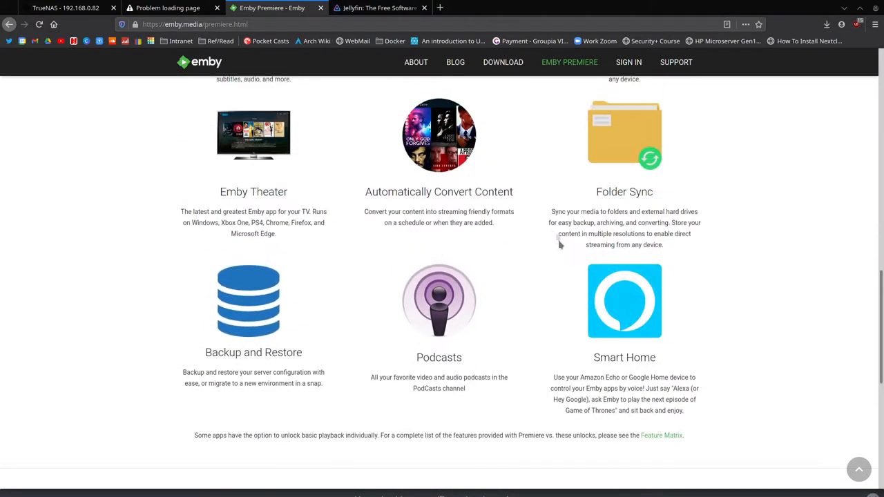
mouse_move(392, 390)
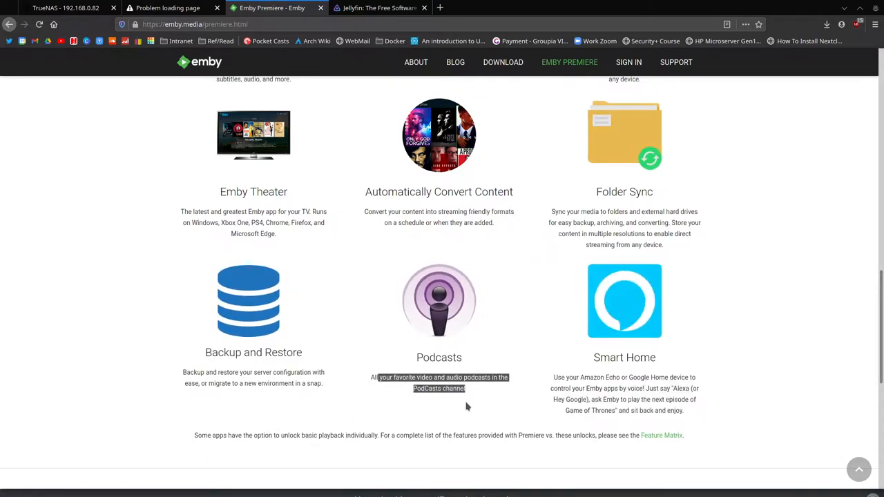
scroll("up", 3)
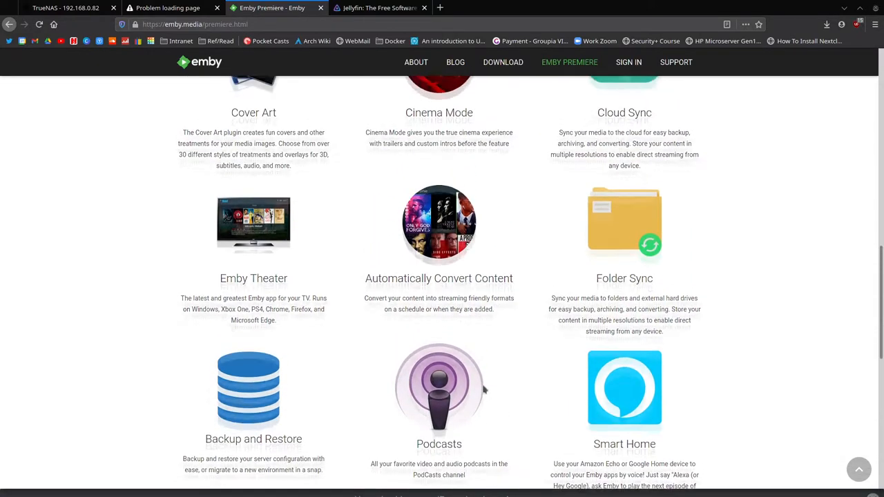
scroll("down", 3)
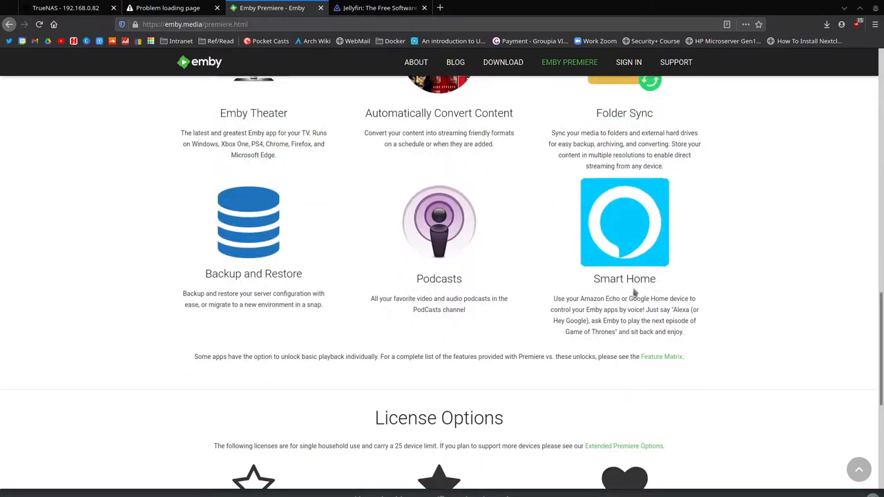
scroll("down", 3)
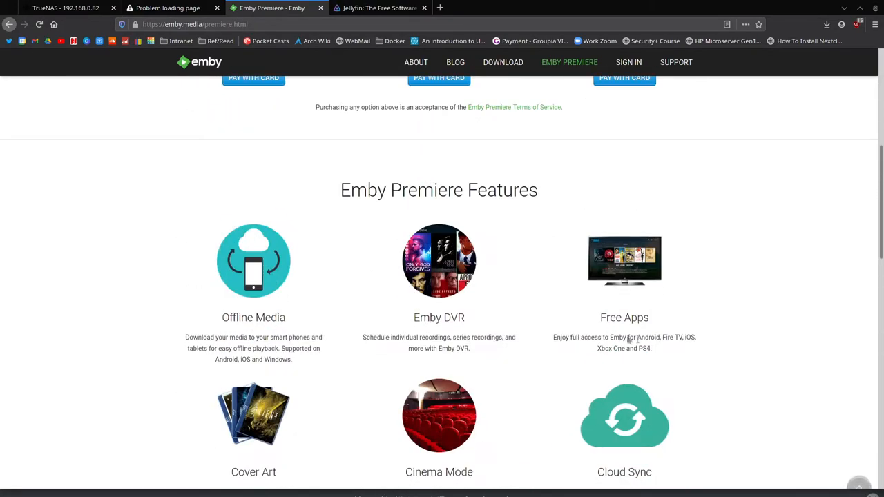
scroll("up", 3)
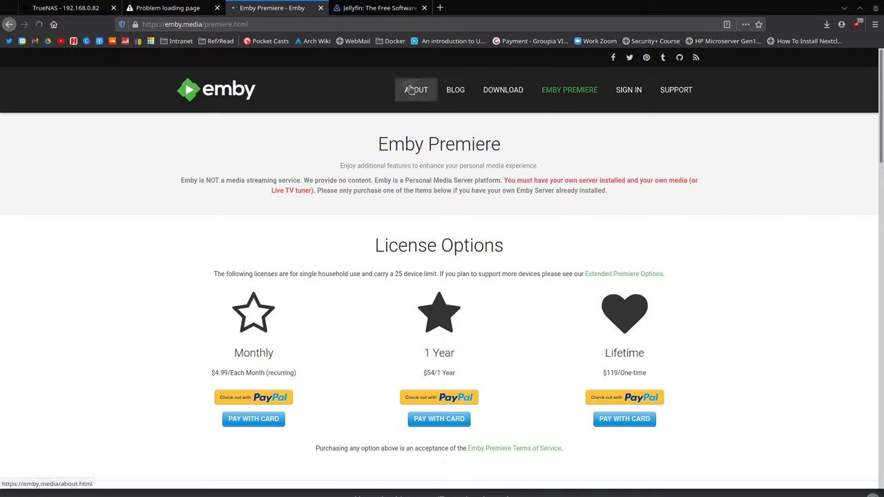
- View Emby's About page, then return to the jellyfin.org homepage banner
left_click(416, 90)
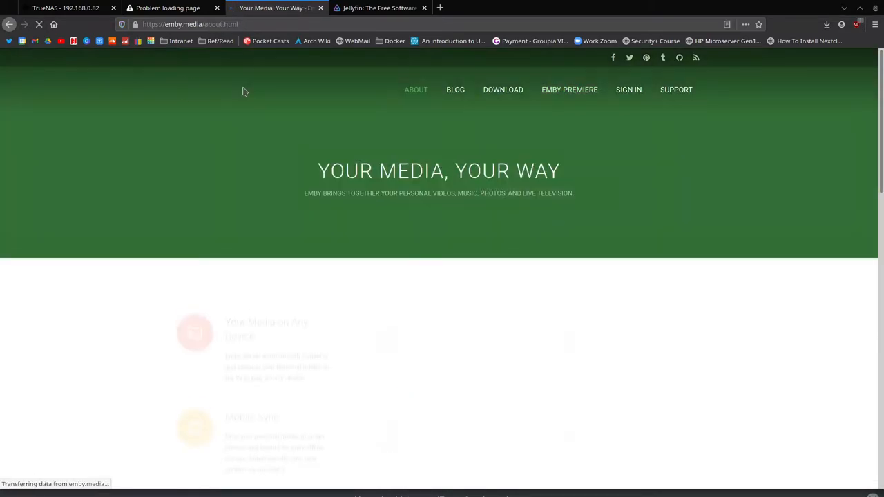
left_click(379, 8)
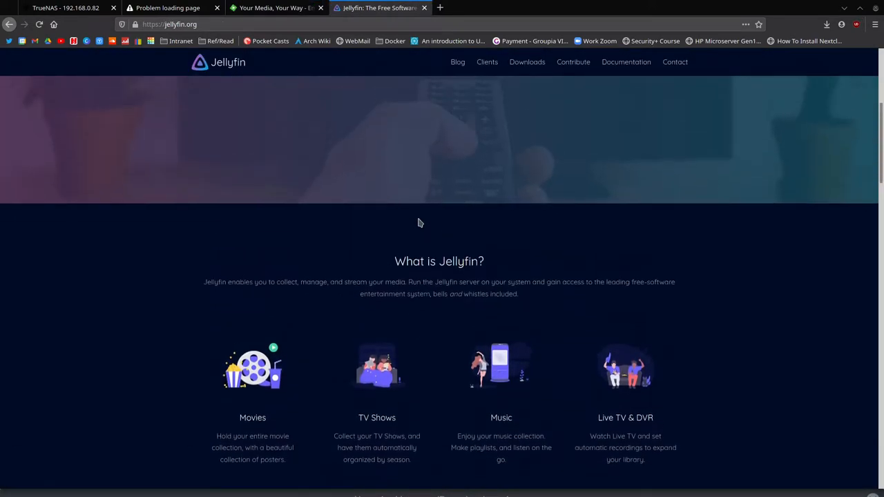
scroll("up", 3)
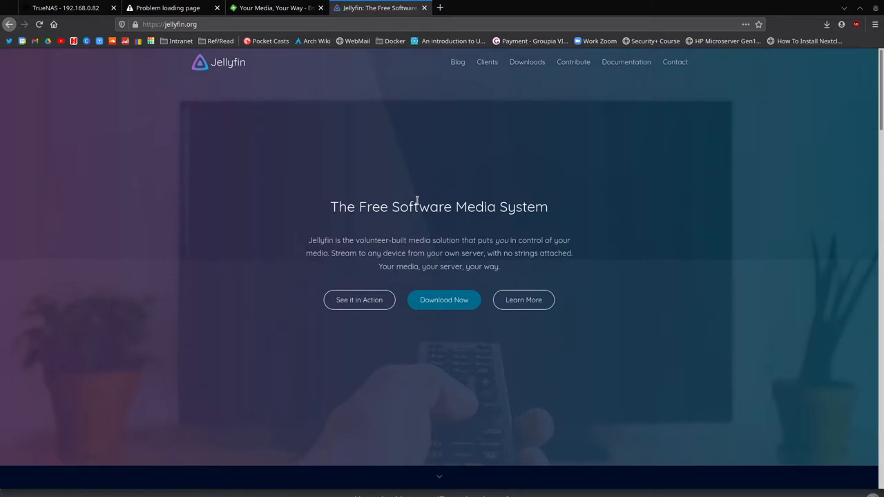
mouse_move(615, 235)
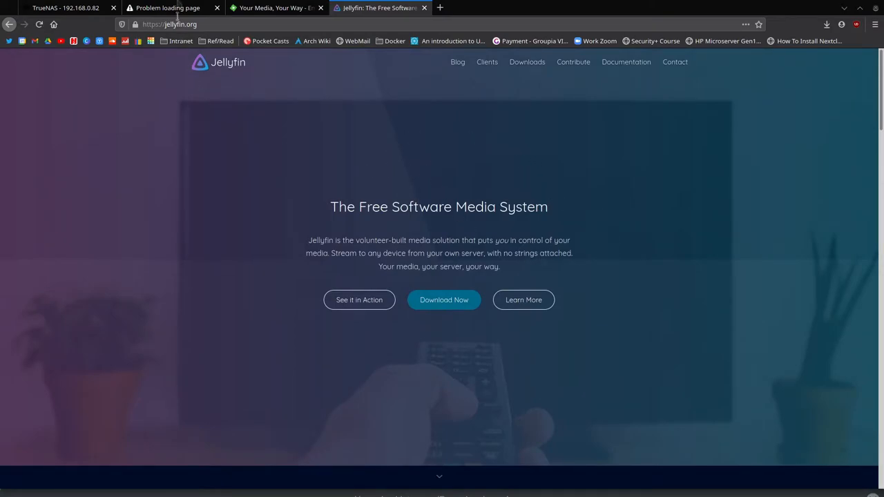
mouse_move(301, 9)
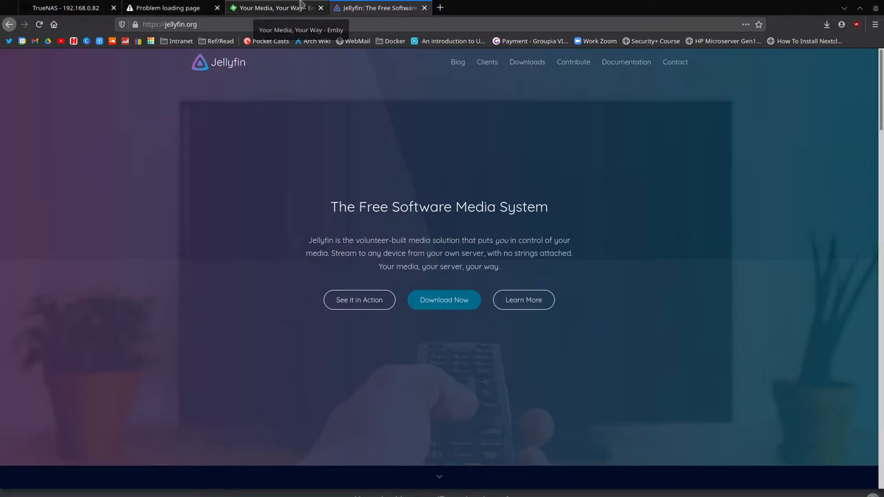
- Return to the TrueNAS tab and show the Applications catalog with Plex, MinIO, Nextcloud and IPFS
left_click(69, 8)
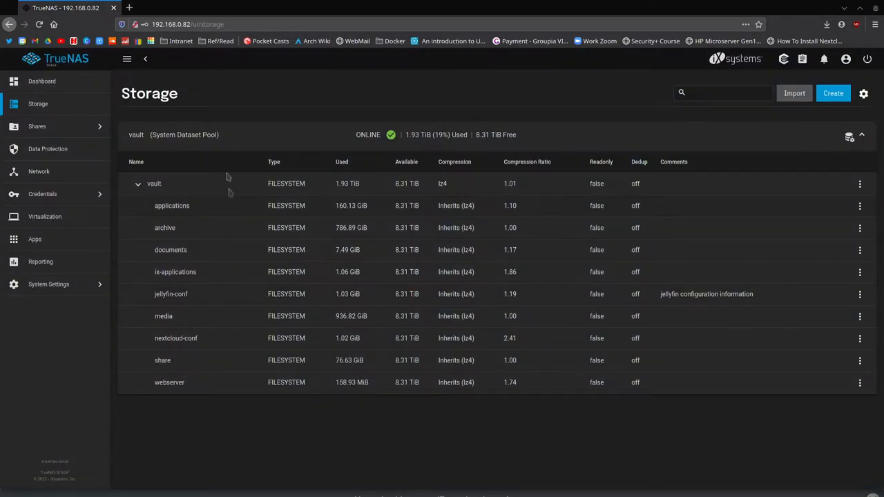
mouse_move(50, 263)
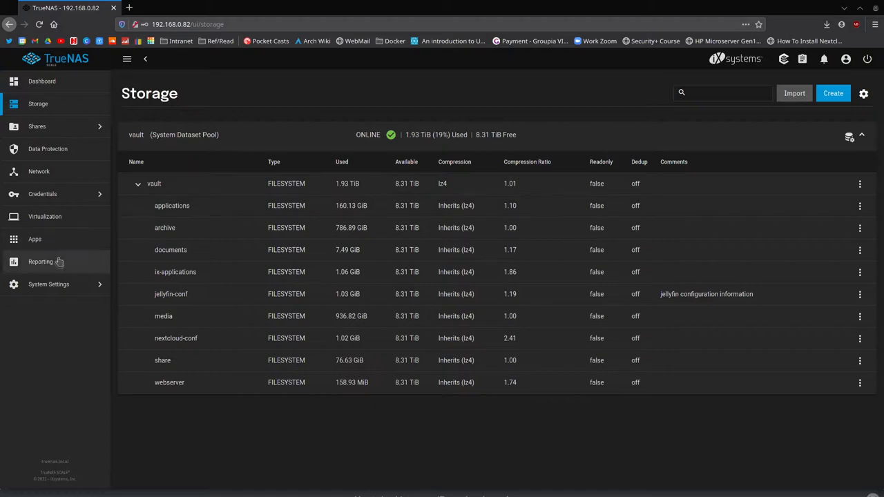
left_click(34, 239)
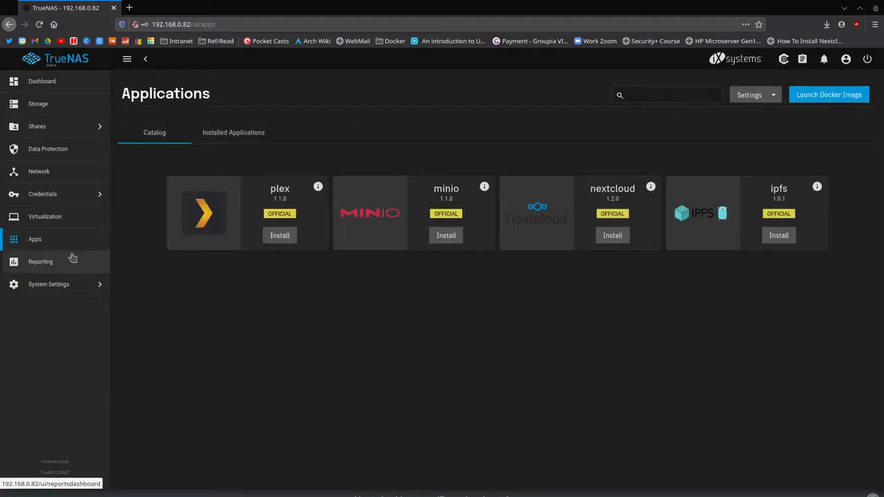
mouse_move(61, 296)
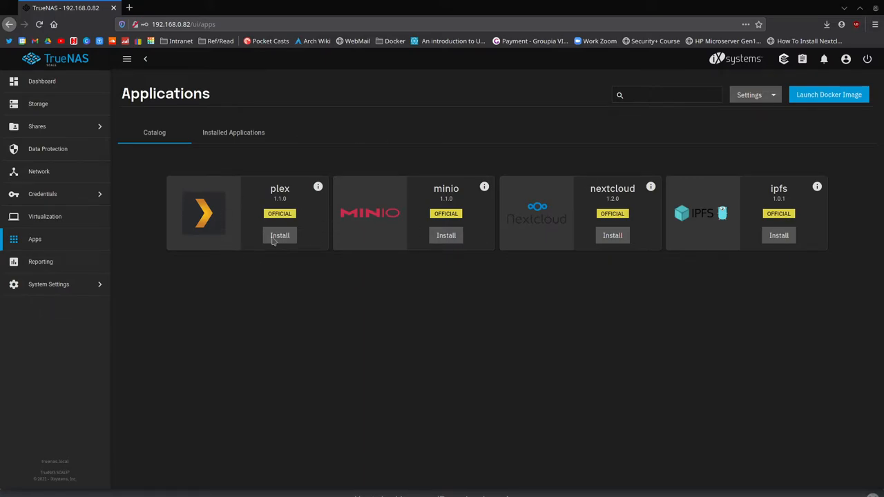
mouse_move(280, 229)
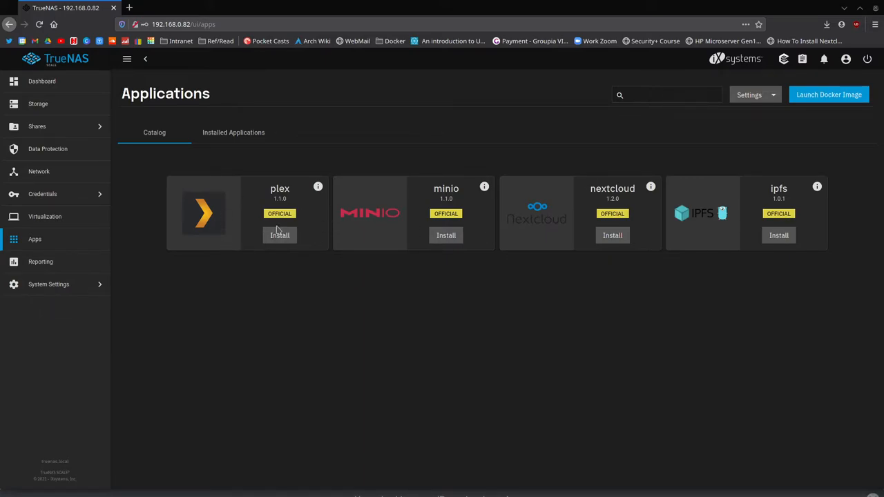
mouse_move(268, 246)
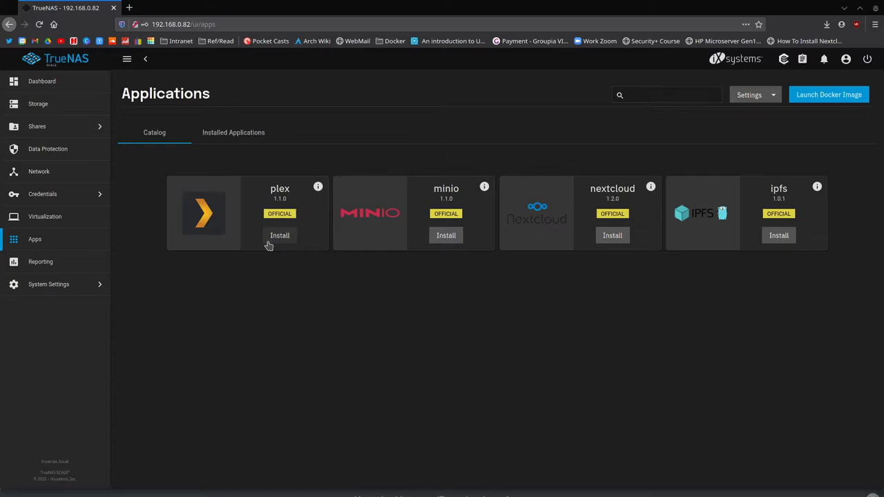
mouse_move(458, 319)
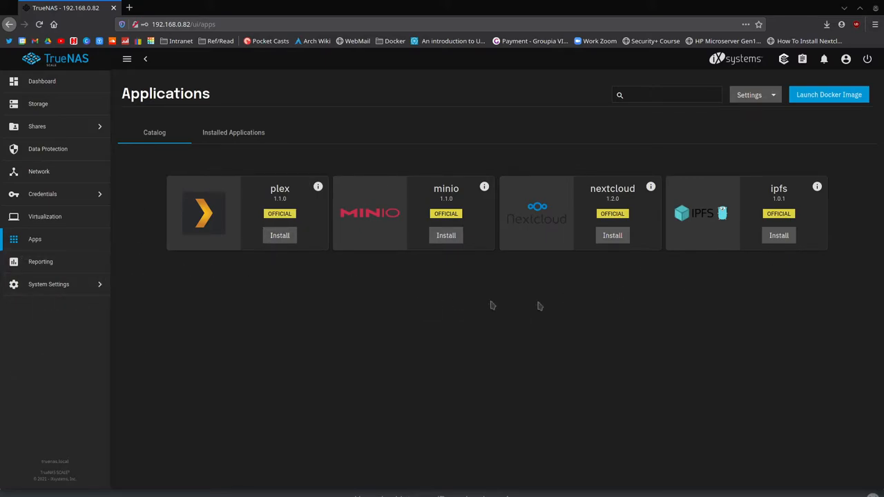
mouse_move(53, 293)
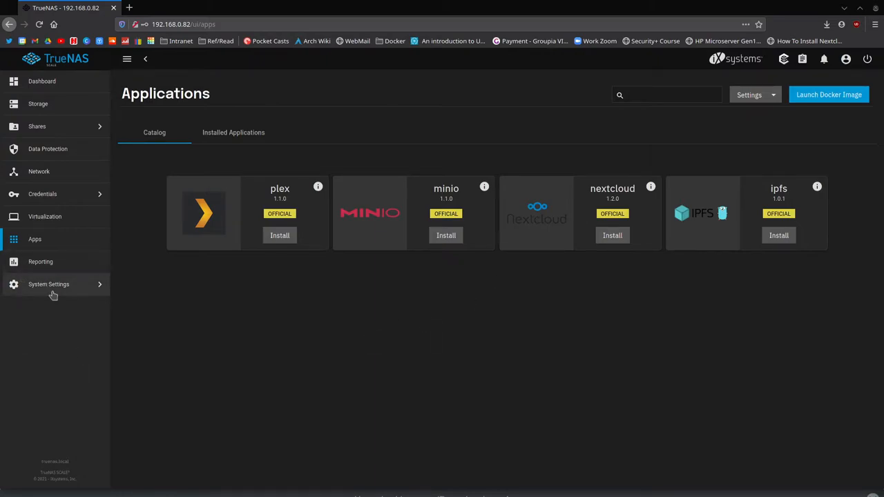
- Start a docker run -d command in the System Settings shell with /mnt/vault/jellyfin-conf config and cache mounts
left_click(48, 285)
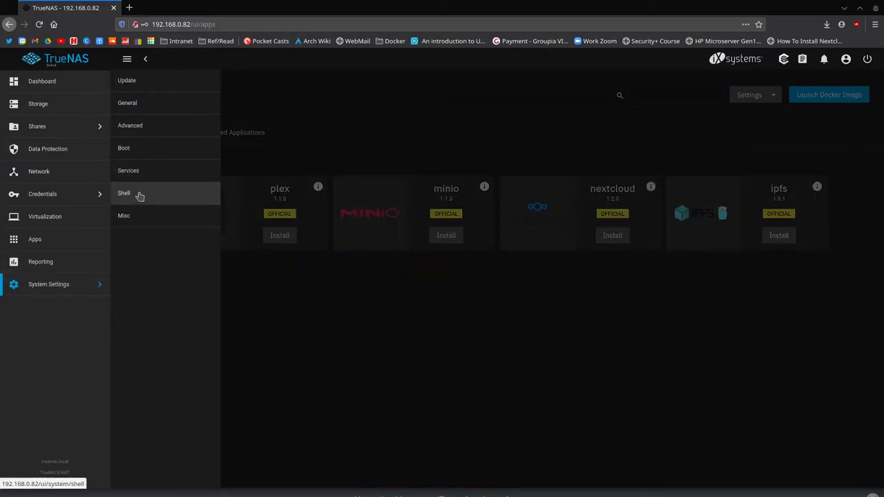
mouse_move(152, 148)
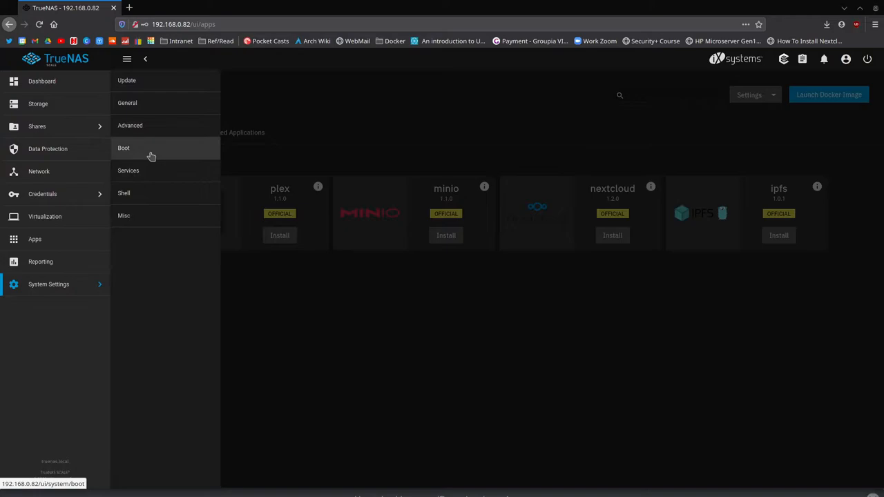
mouse_move(145, 196)
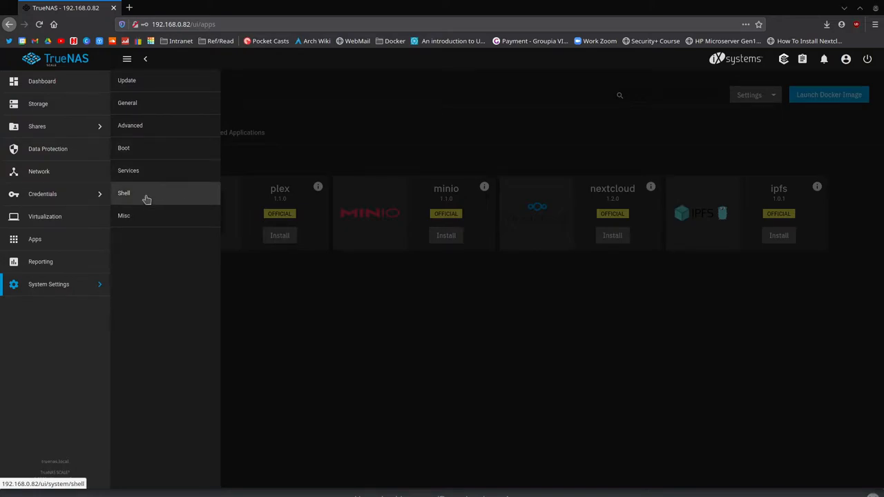
left_click(124, 194)
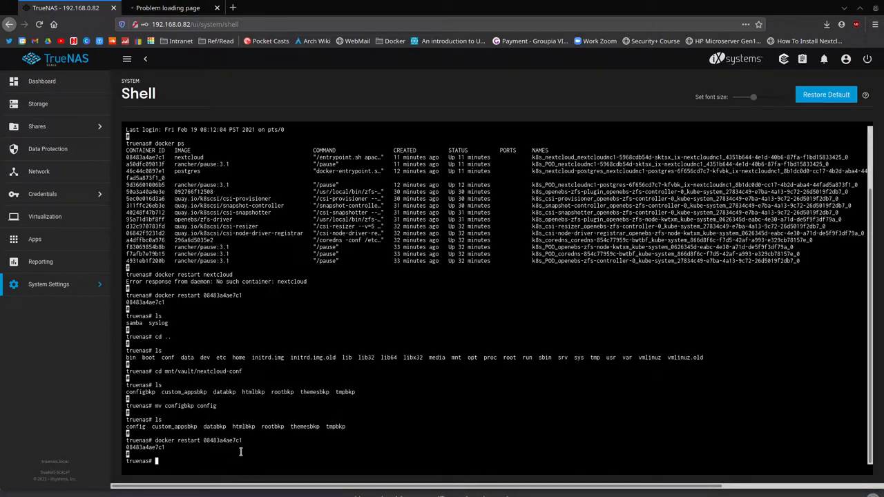
type("docker run -d -v /mnt/vault/jellyfin-conf/config:/config -v /mnt/vault/jellyfin-conf/cache:/cache -v /mnt/vault/media:/media --net=host jellyfin/jellyfin:latest")
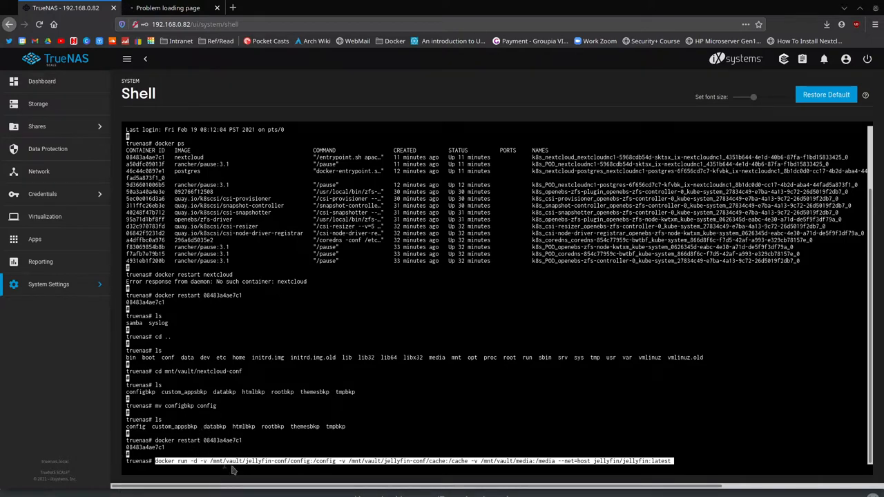
mouse_move(232, 489)
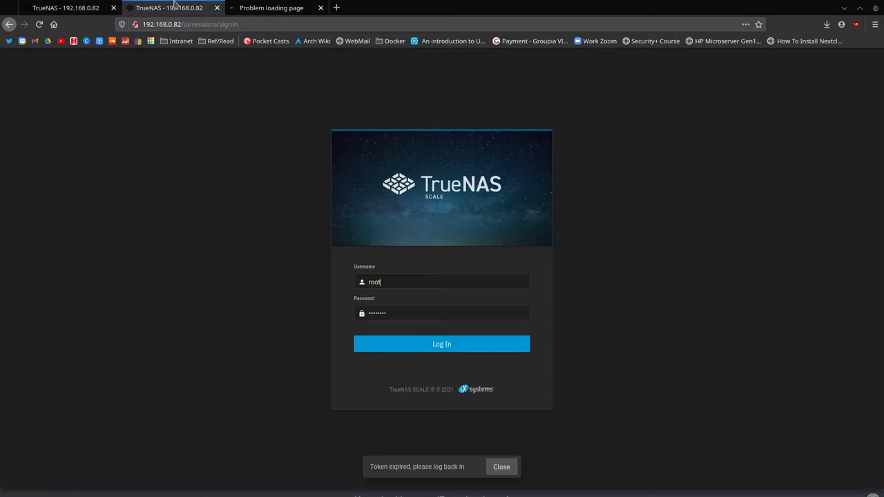
- Check the jellyfin-conf dataset in Storage and come back to the shell with the command intact
left_click(442, 344)
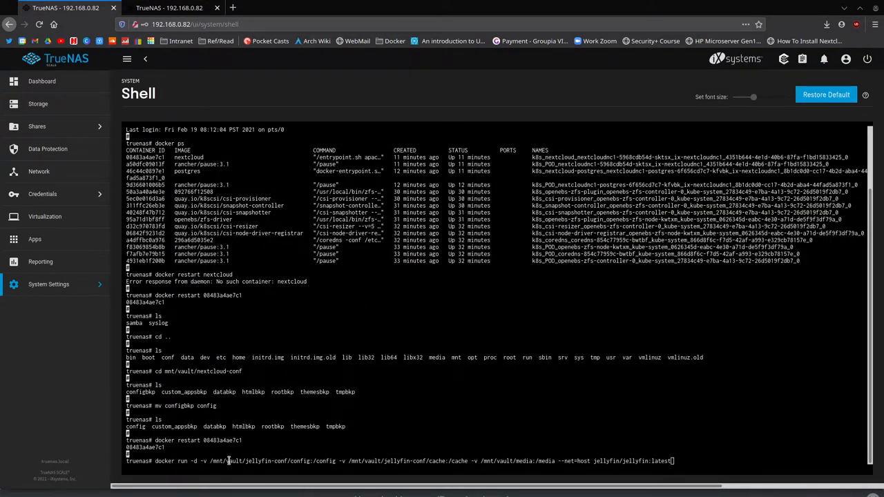
left_click(164, 9)
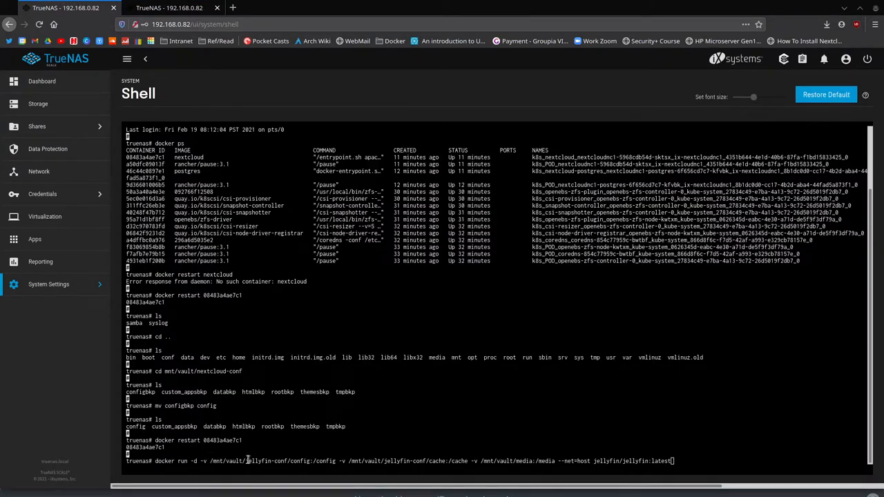
left_click(37, 103)
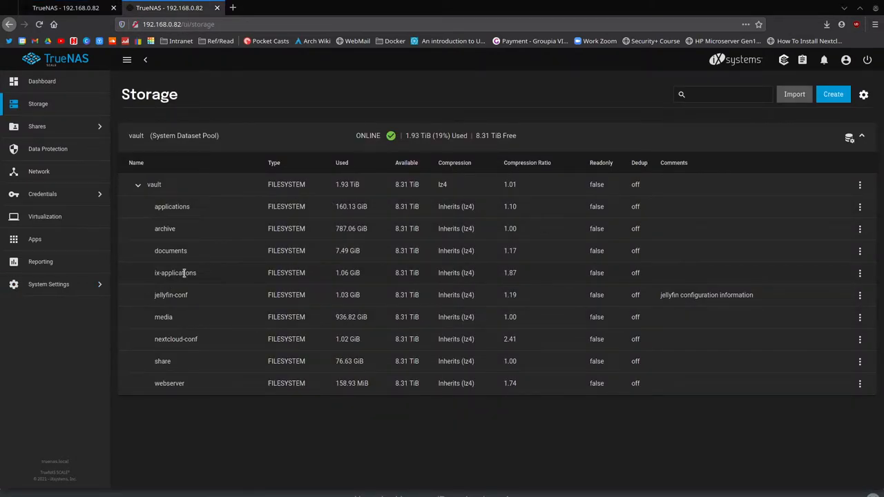
double_click(171, 296)
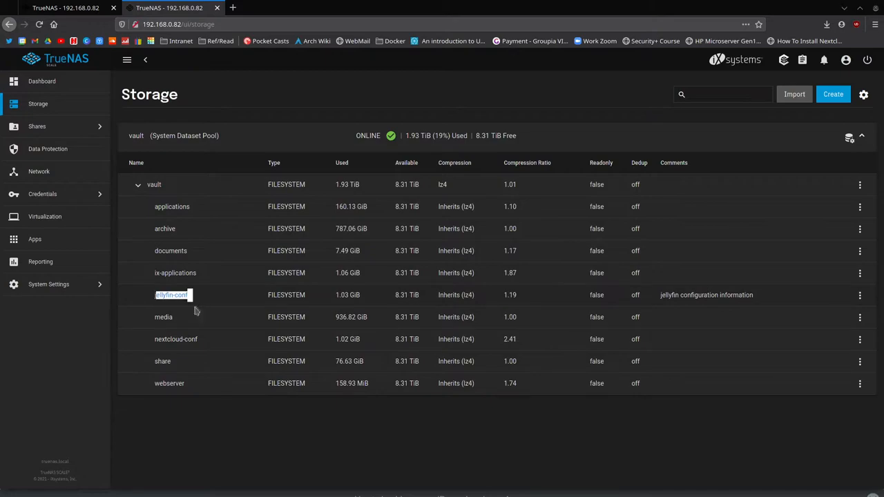
left_click(49, 285)
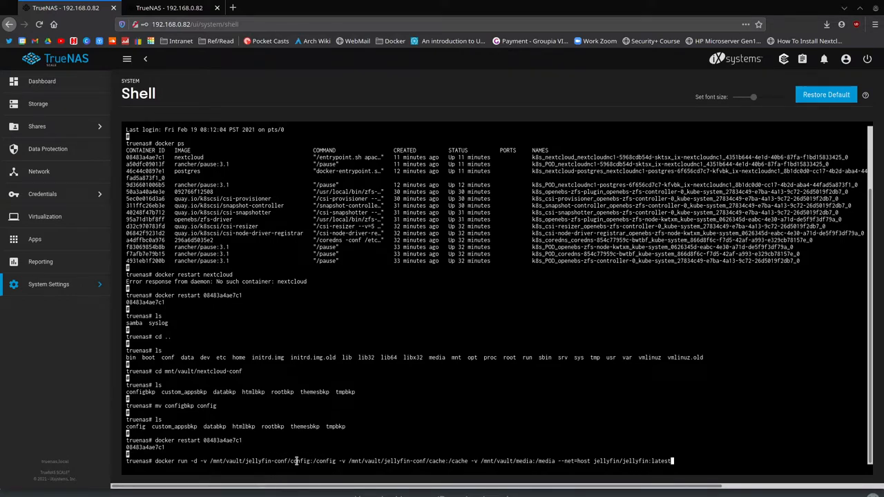
- Highlight the config mount target in the unsent Jellyfin docker run command
double_click(327, 476)
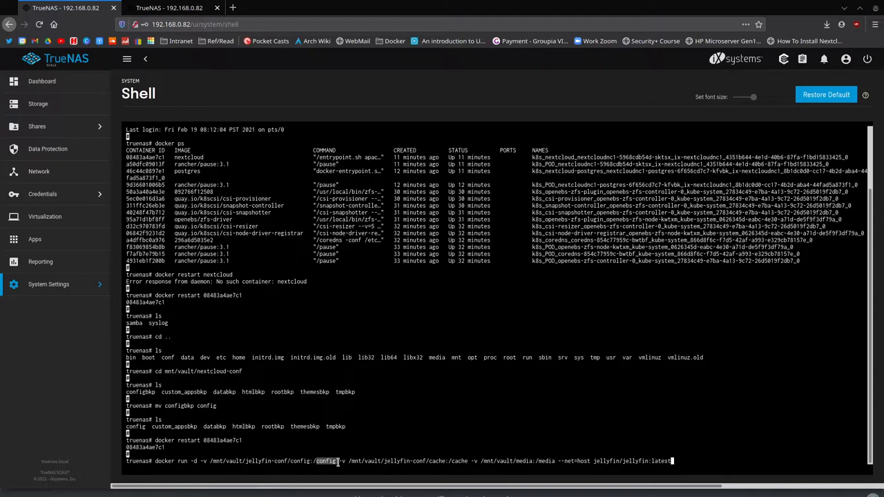
mouse_move(235, 442)
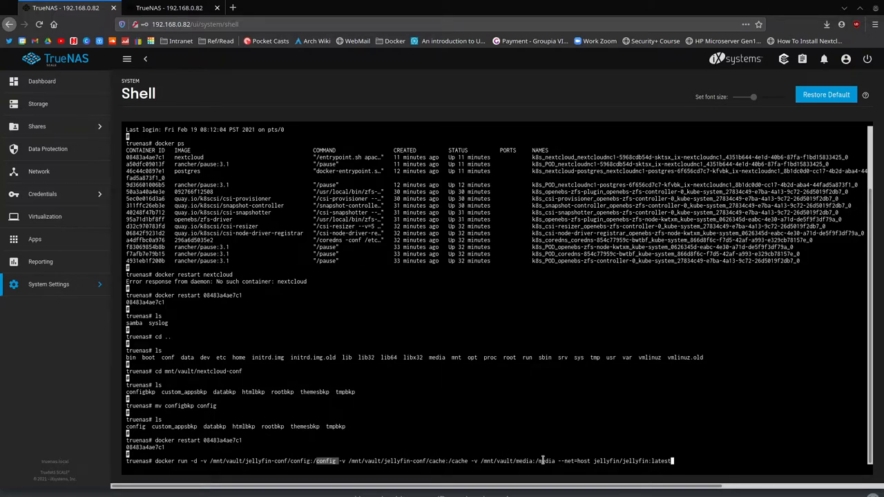
mouse_move(426, 479)
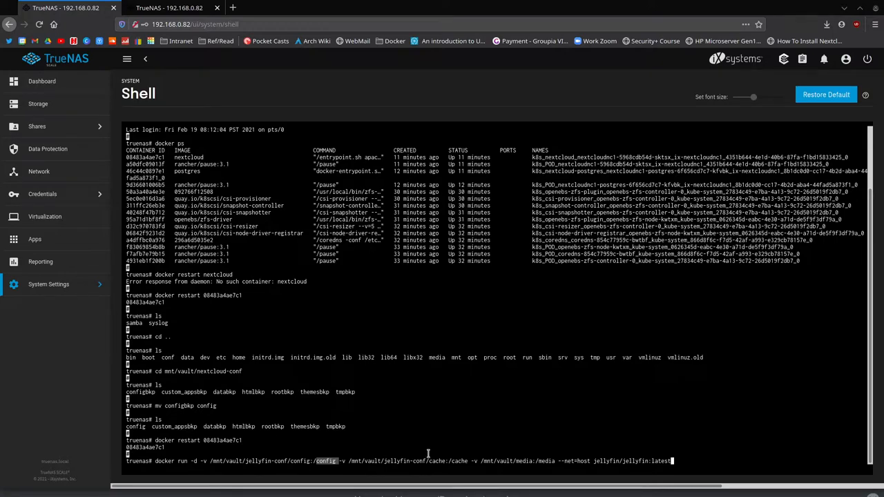
mouse_move(398, 459)
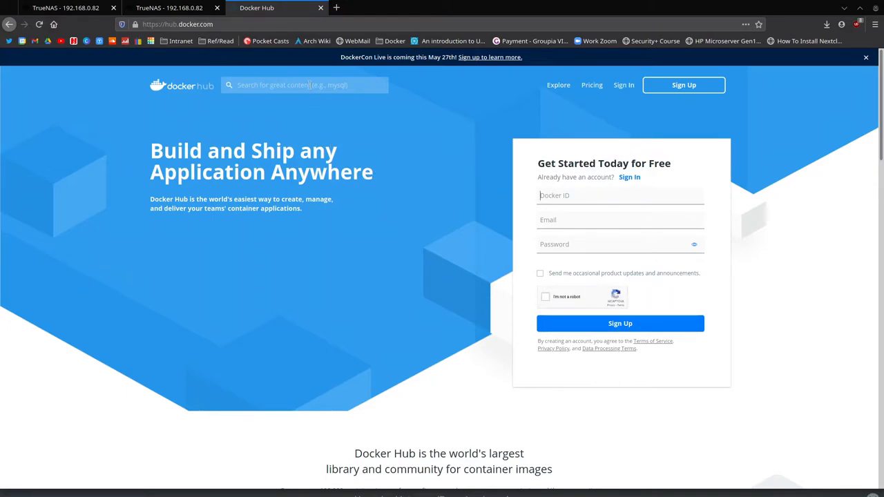
- Search Docker Hub for 'lamp' and look down the results to images like tutum/lamp
type("lamp")
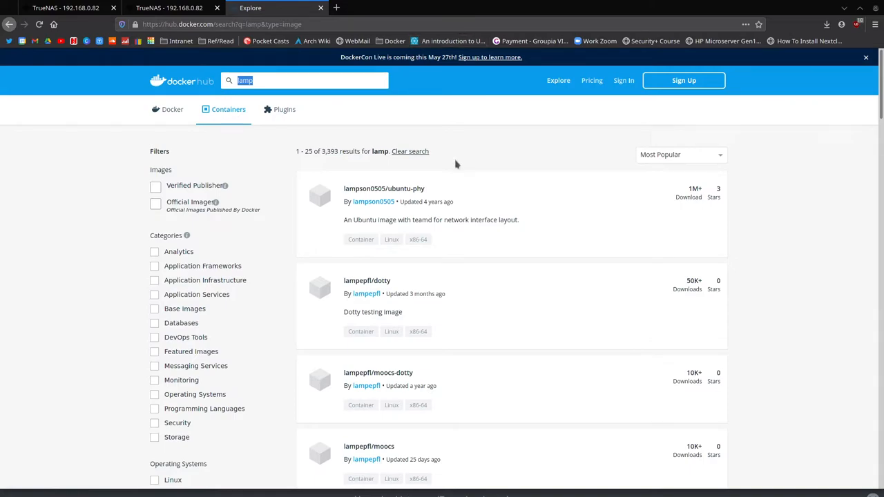
scroll("down", 3)
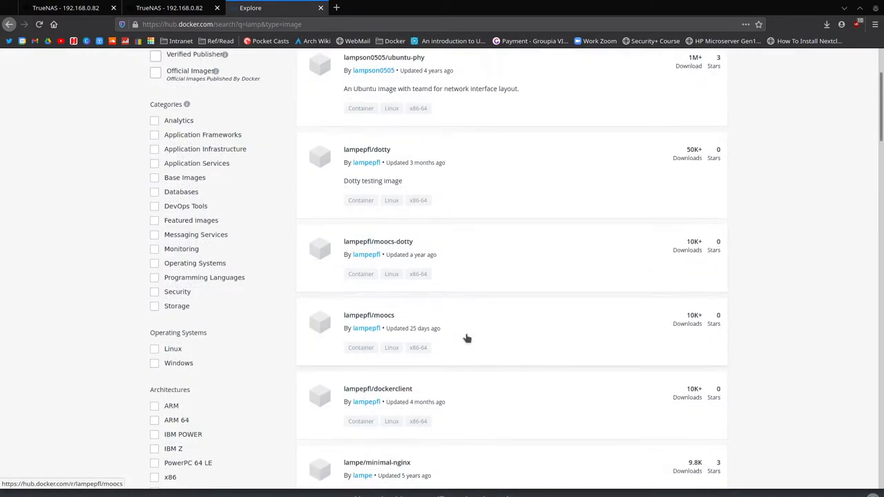
mouse_move(475, 370)
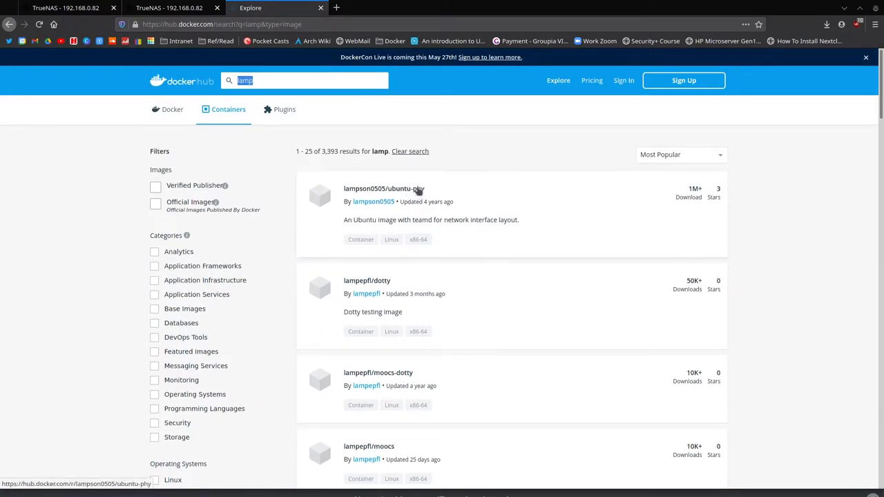
mouse_move(418, 283)
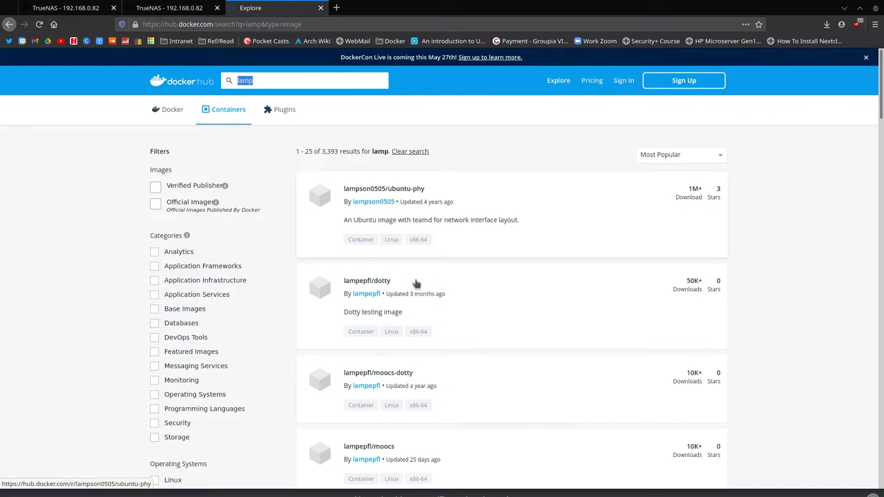
scroll("down", 3)
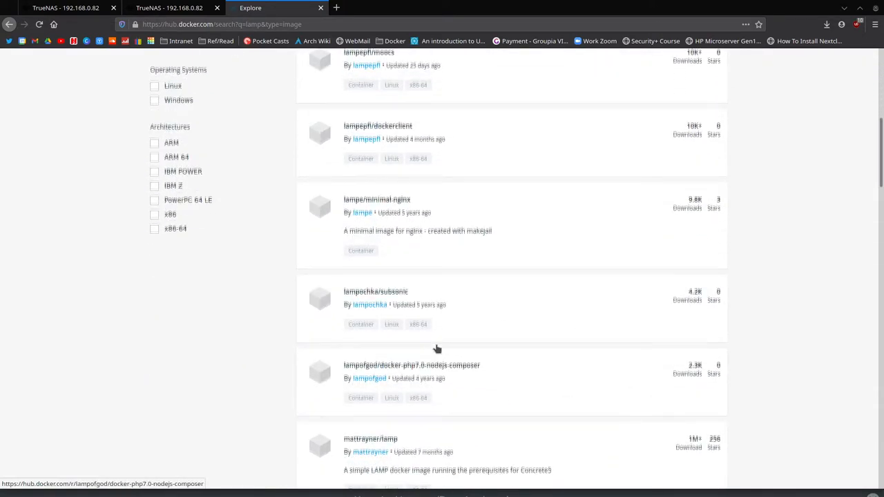
scroll("down", 3)
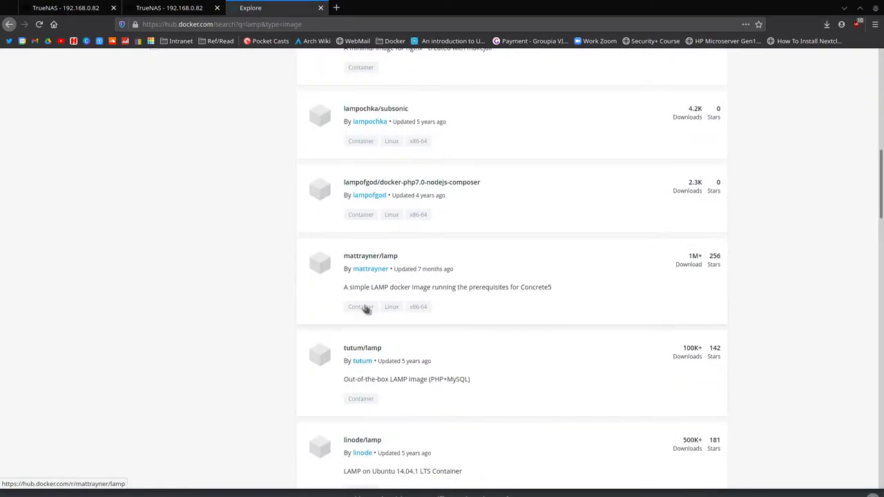
mouse_move(442, 298)
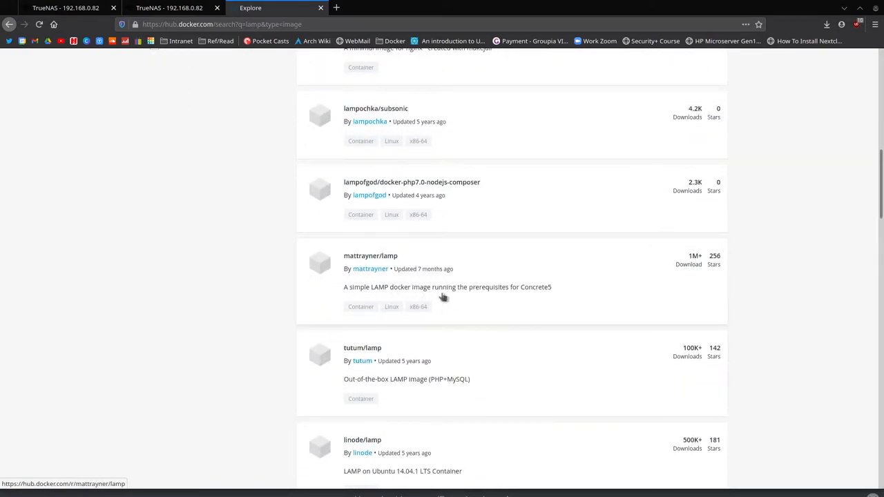
mouse_move(477, 297)
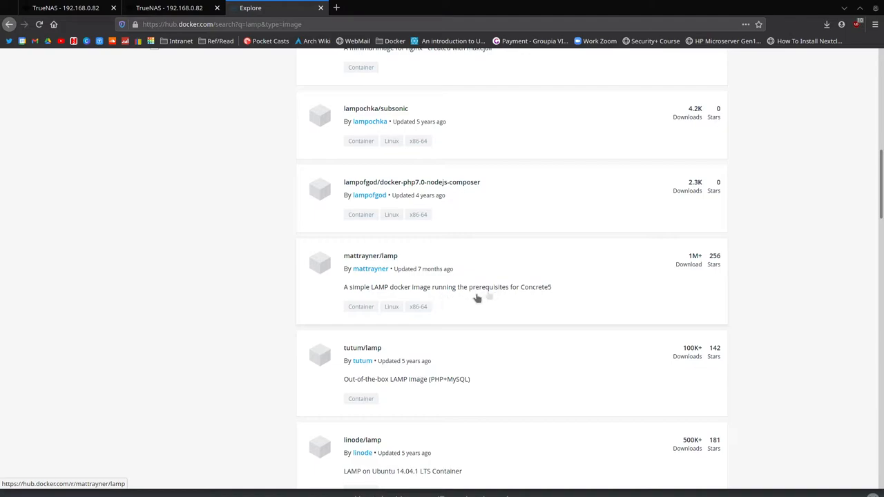
- Read the mattrayner/lamp image Overview readme, then return to the TrueNAS shell tab
left_click(371, 255)
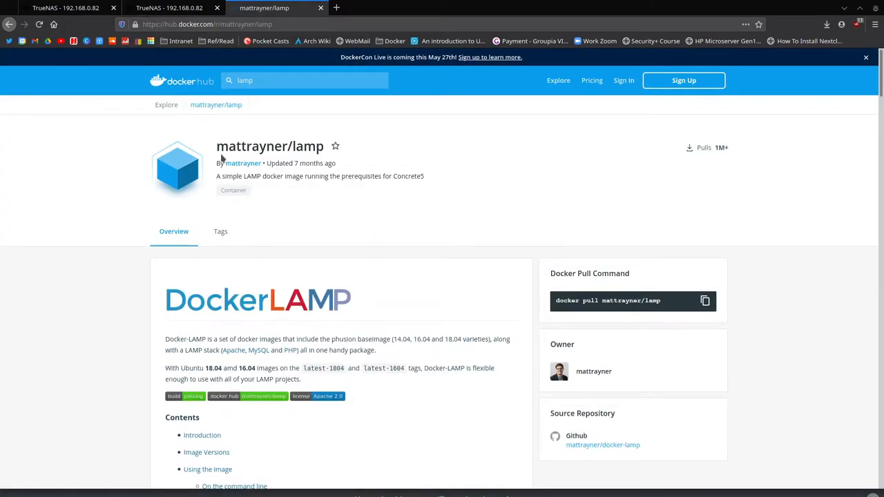
double_click(270, 147)
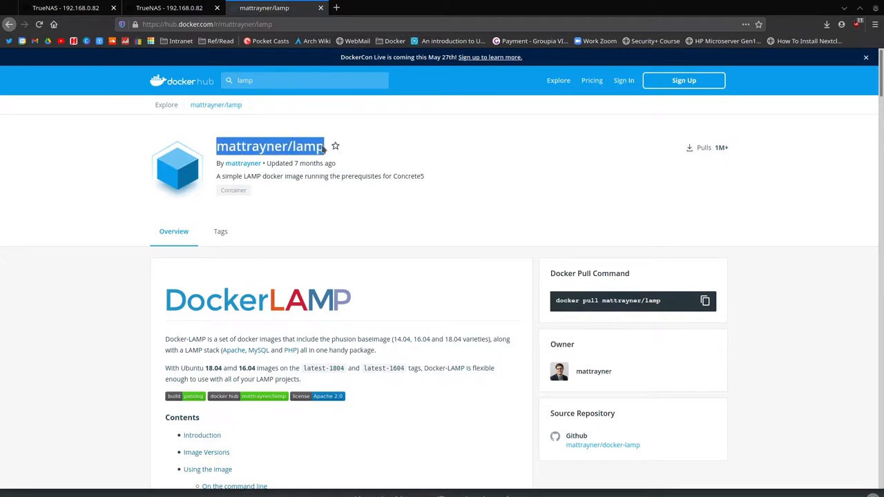
scroll("down", 3)
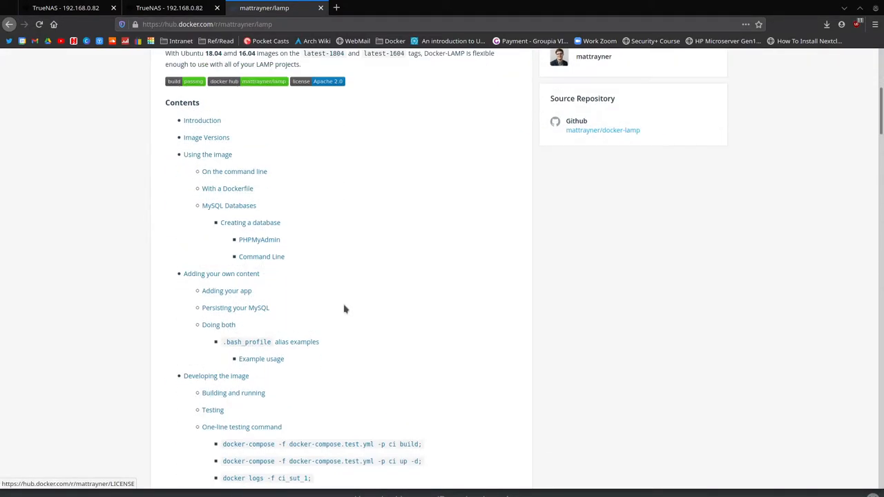
scroll("down", 3)
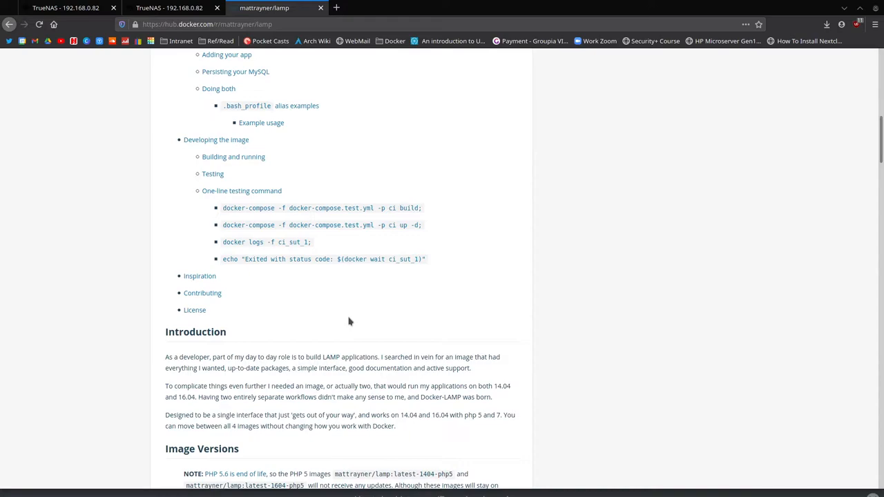
mouse_move(249, 196)
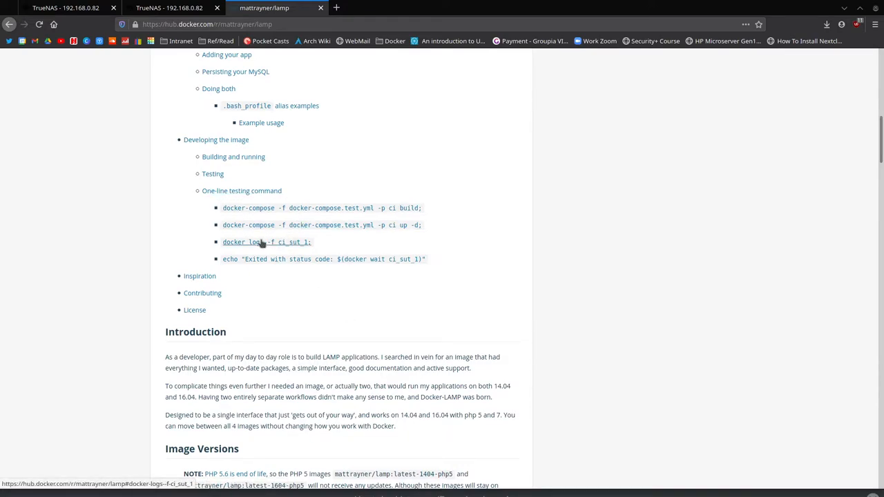
left_click(66, 11)
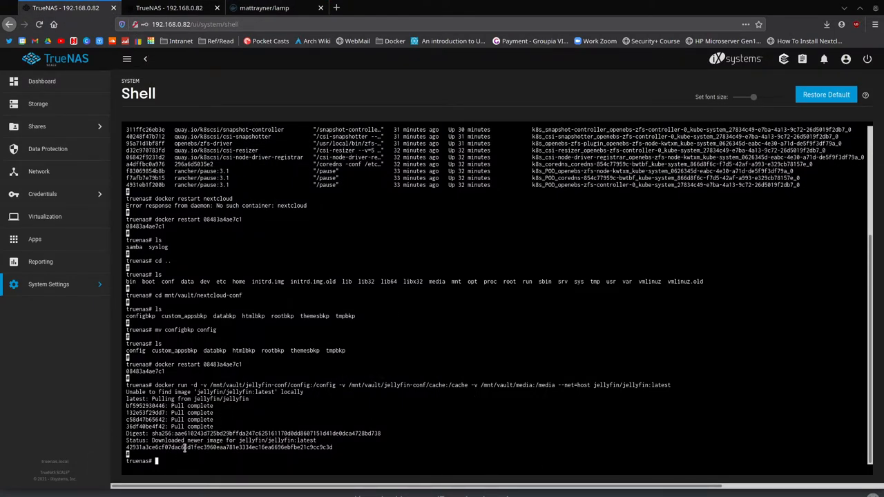
- Return to the TrueNAS Shell showing the pulled Jellyfin image and new container ID
left_click(180, 42)
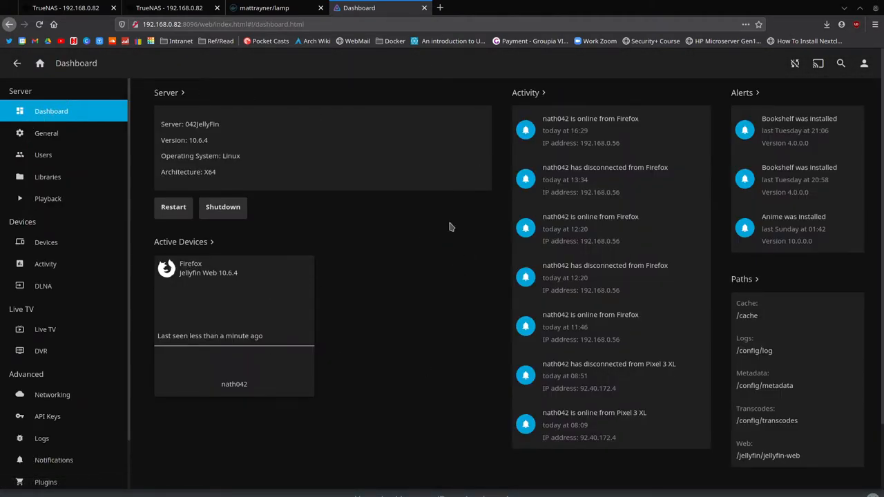
mouse_move(630, 155)
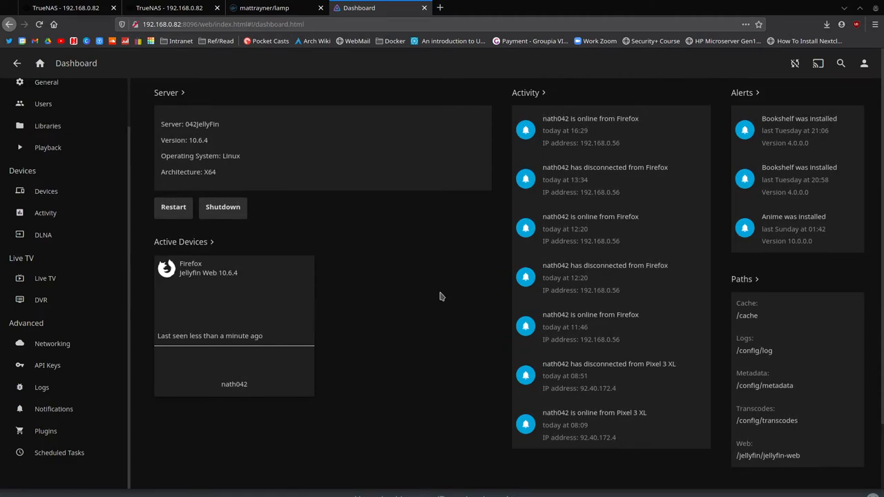
mouse_move(323, 326)
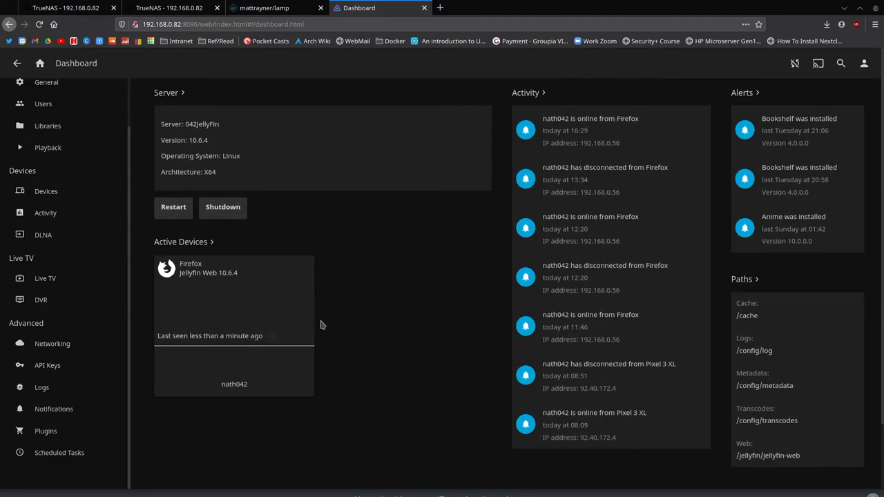
- Browse the plugin Catalogue down through Authentication, General and Live TV to the Metadata plugins
left_click(46, 431)
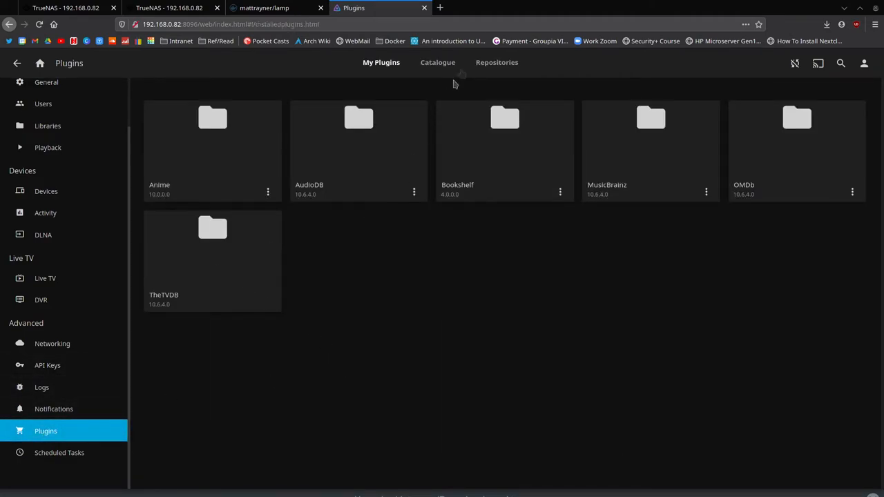
left_click(437, 62)
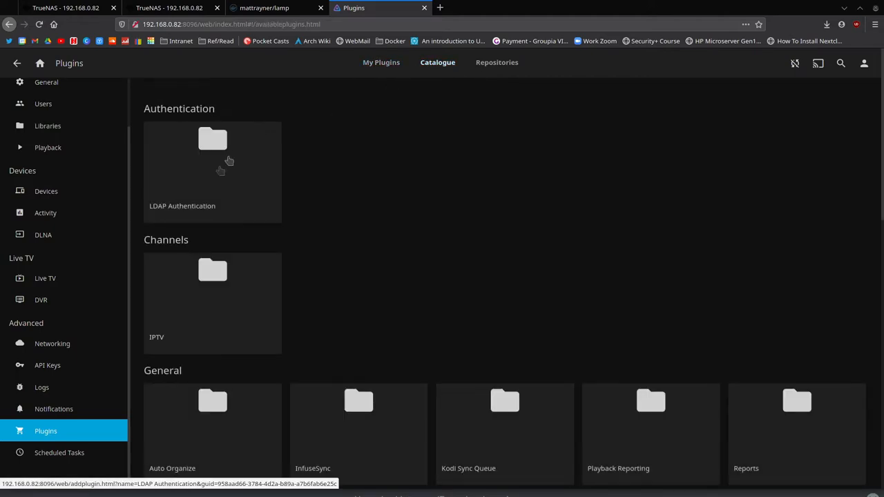
scroll("down", 3)
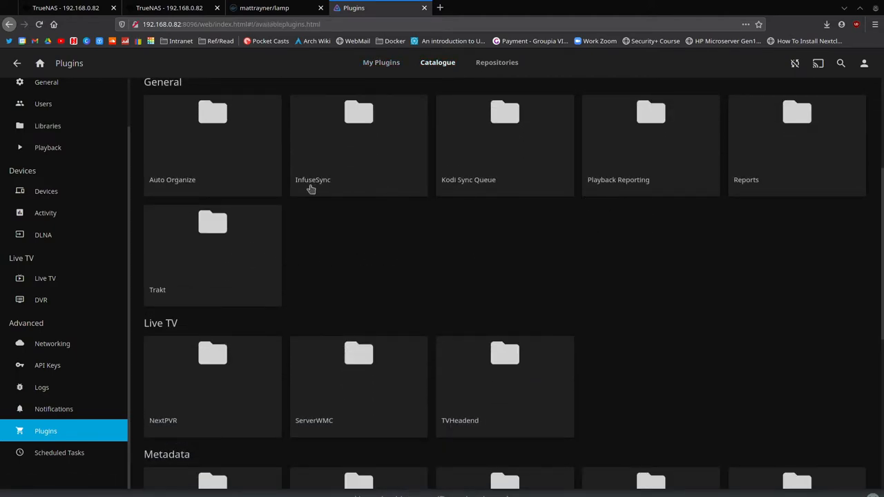
scroll("down", 3)
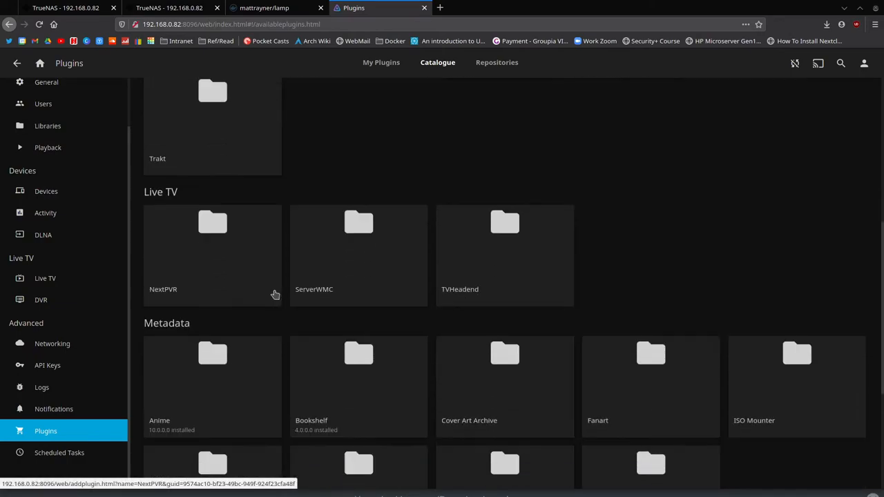
scroll("down", 3)
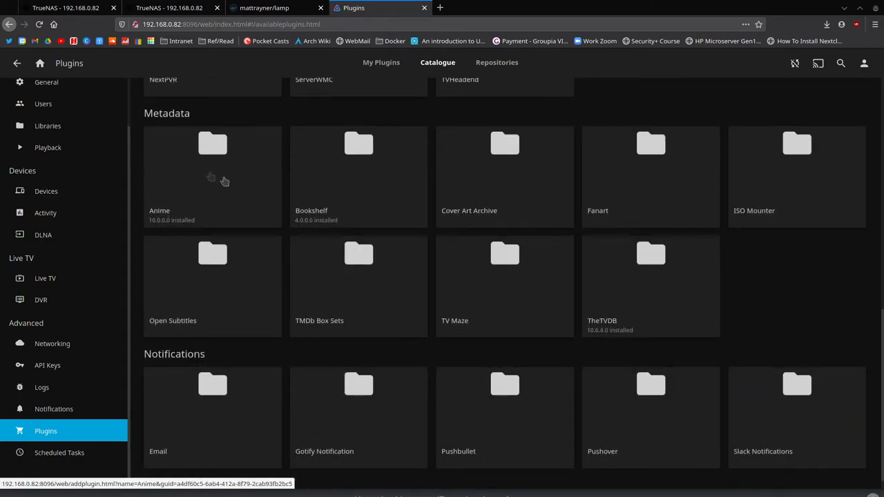
mouse_move(362, 184)
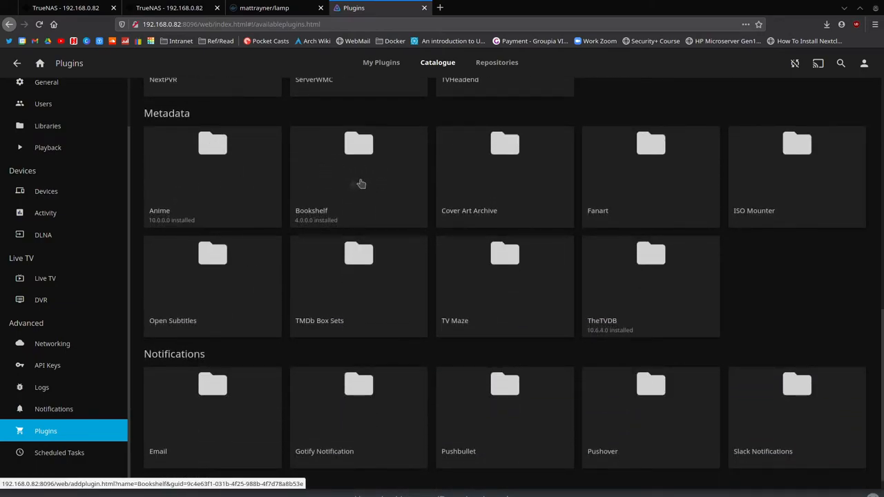
mouse_move(500, 166)
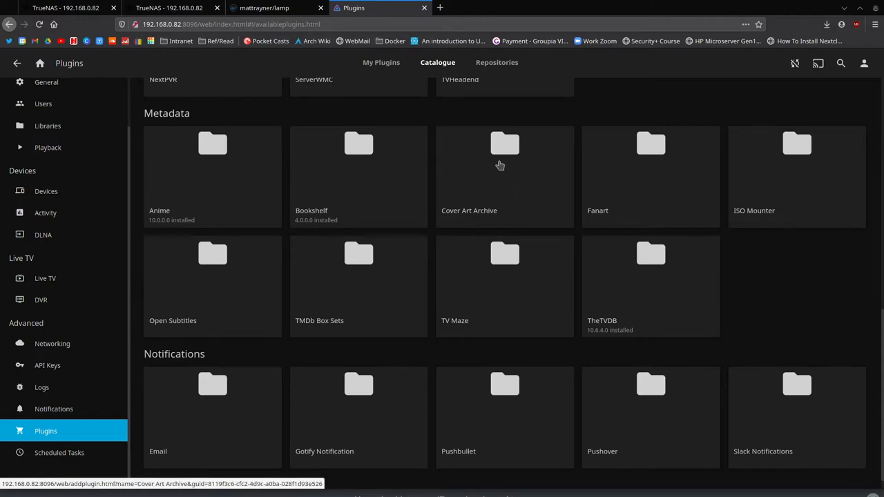
mouse_move(512, 284)
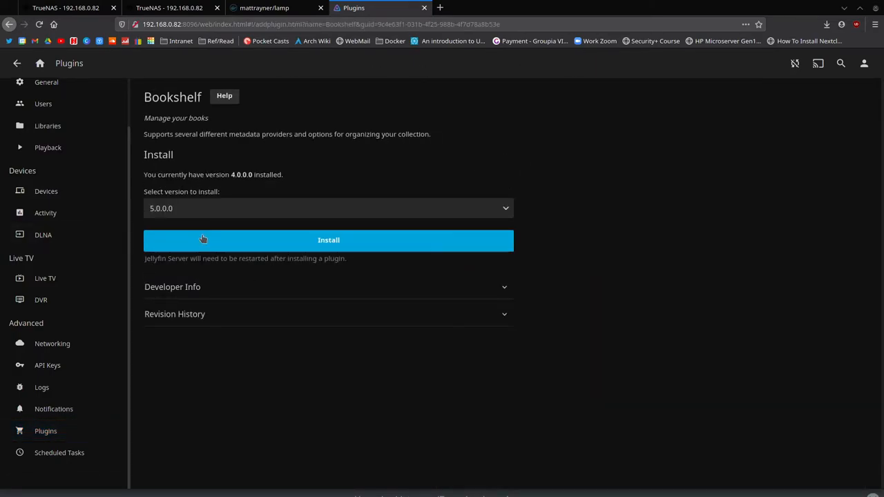
mouse_move(228, 208)
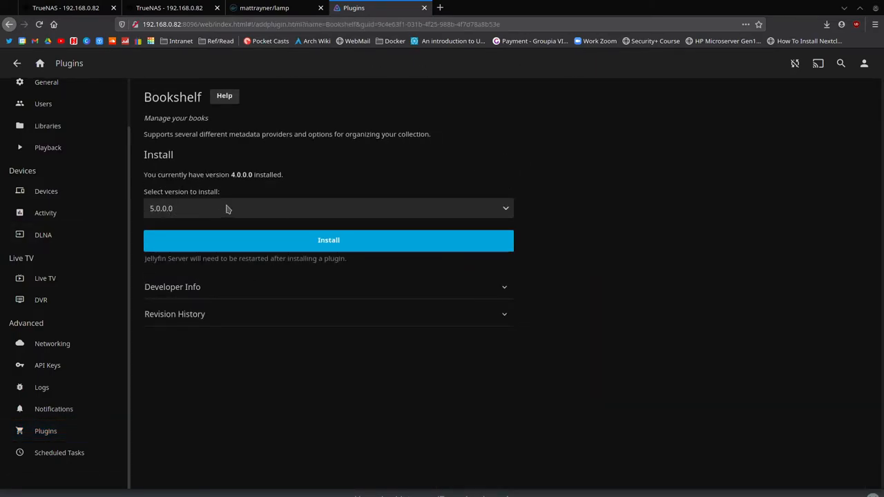
- Review Bookshelf's install versions keeping 5.0.0.0, then return via Plugins to the Dashboard
left_click(329, 208)
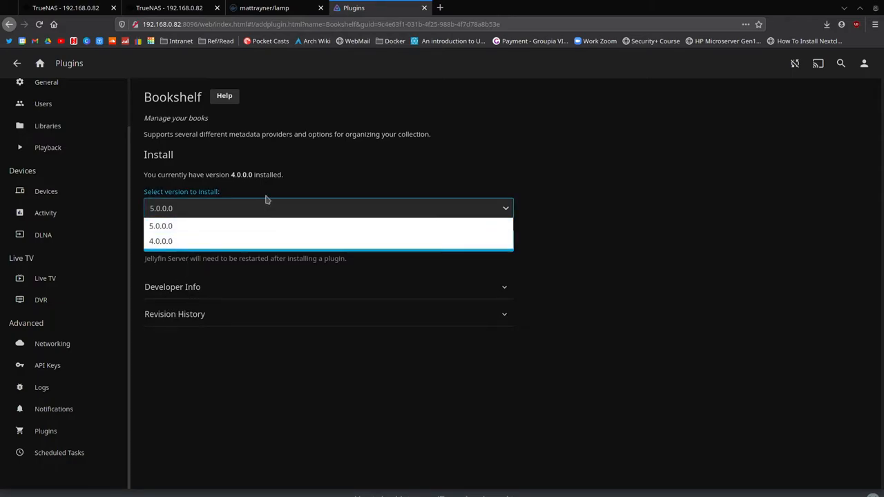
left_click(160, 227)
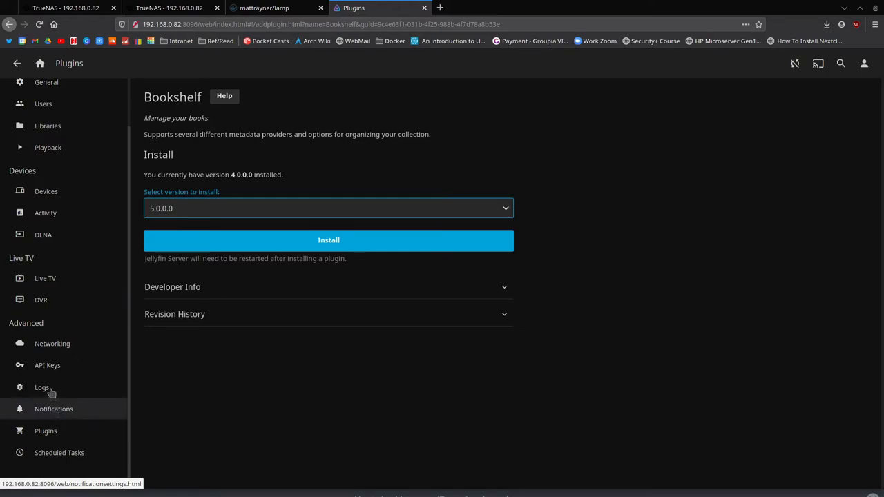
left_click(46, 431)
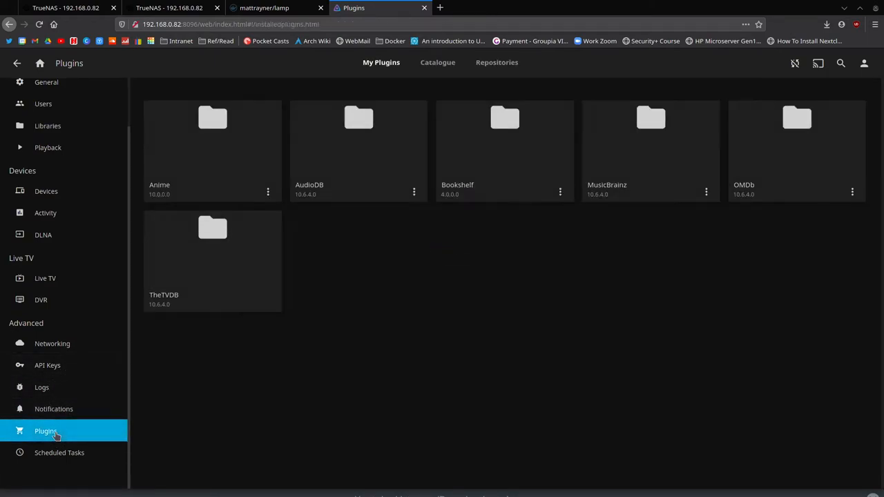
mouse_move(47, 126)
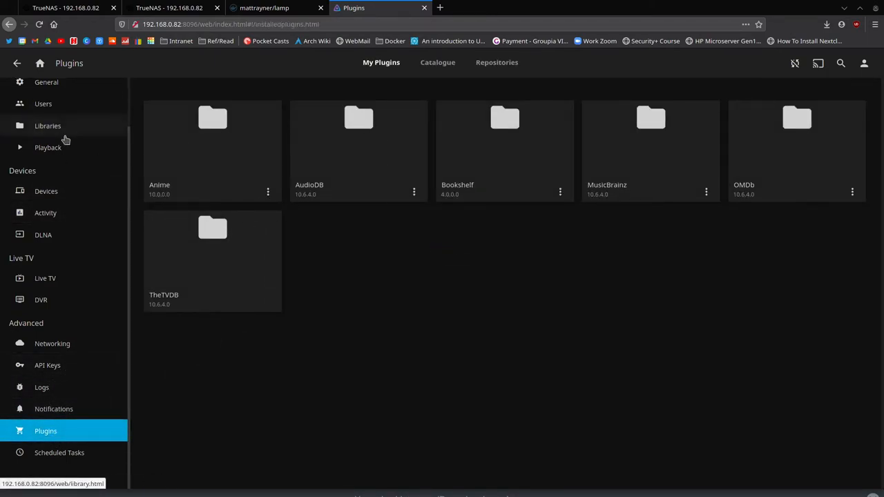
left_click(50, 111)
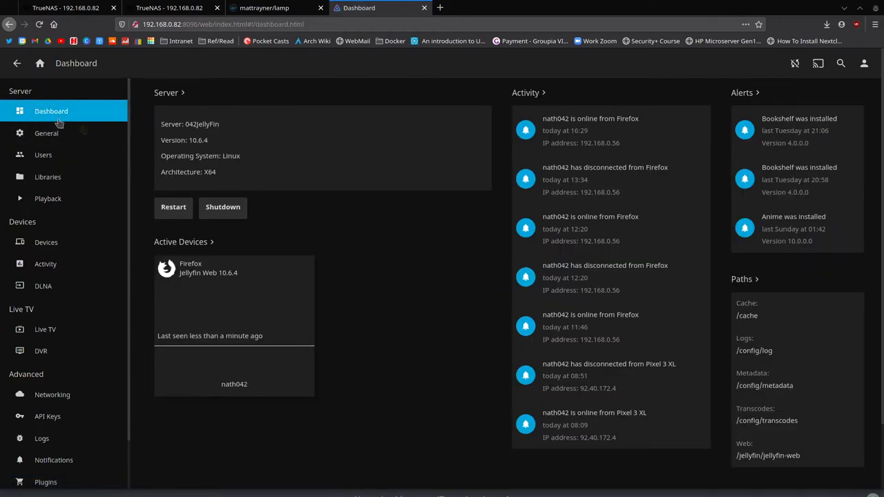
mouse_move(296, 69)
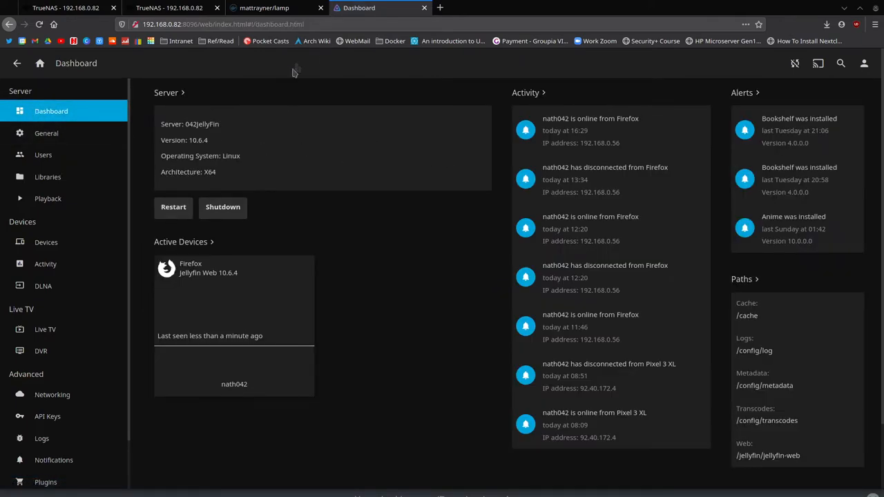
- Return to the TrueNAS Shell where the Jellyfin image pull finished
left_click(163, 9)
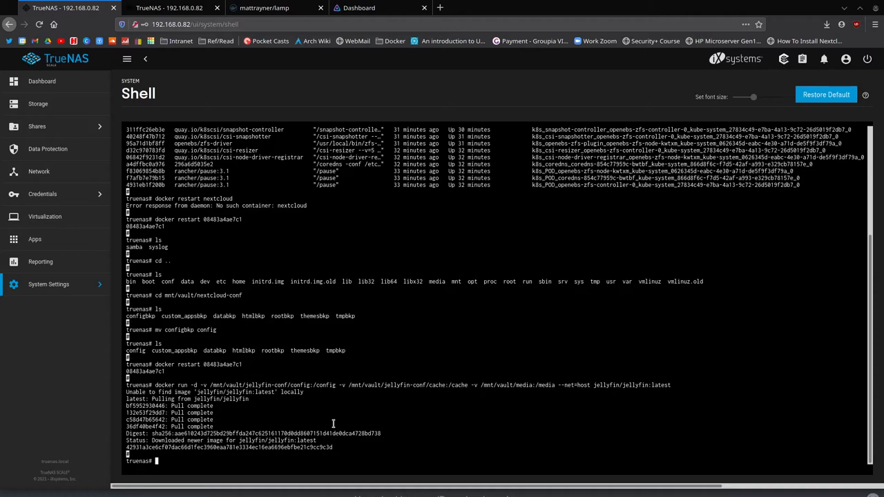
- Run 'docker ps' to list the Jellyfin container under its generated name focused_albattani
type("docker")
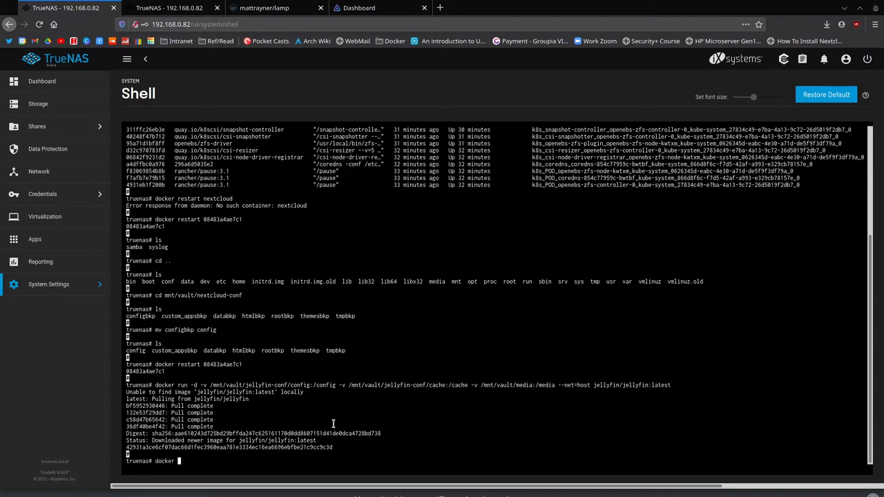
type("ps")
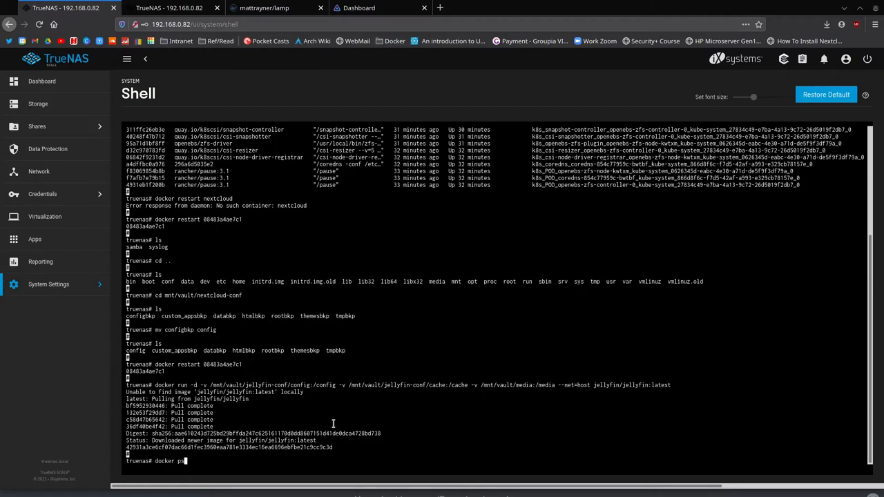
key("Return")
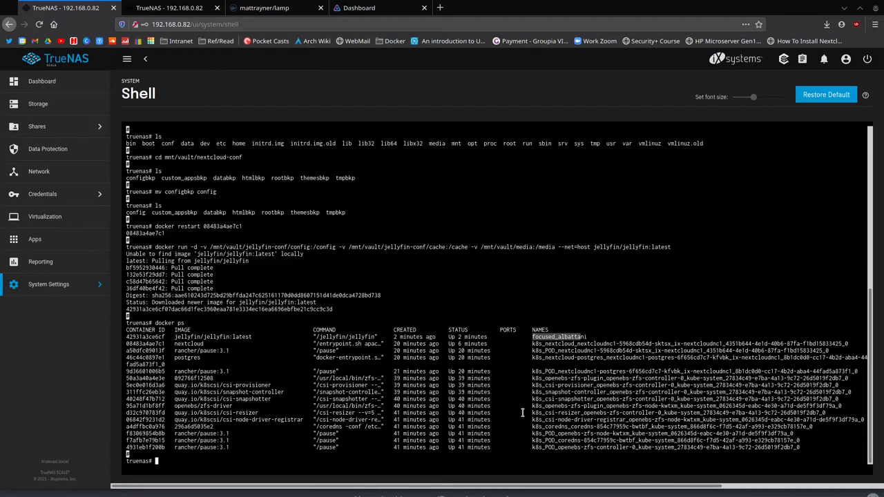
- Run 'docker rename focused_albattani jellyfin' to rename the Jellyfin container
type("docker rename")
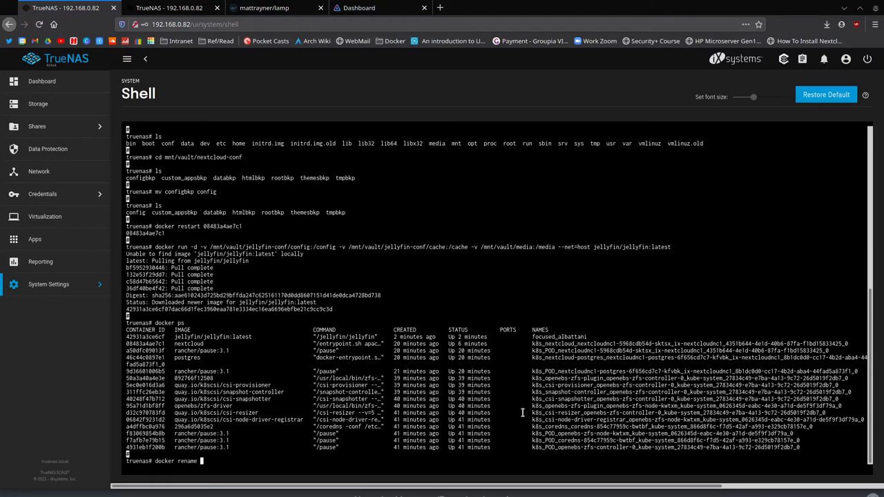
type("focused")
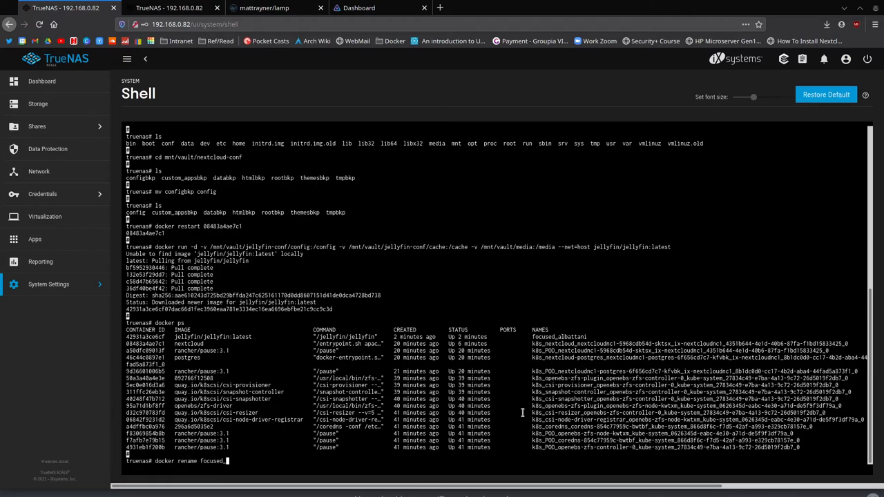
type("_albattani")
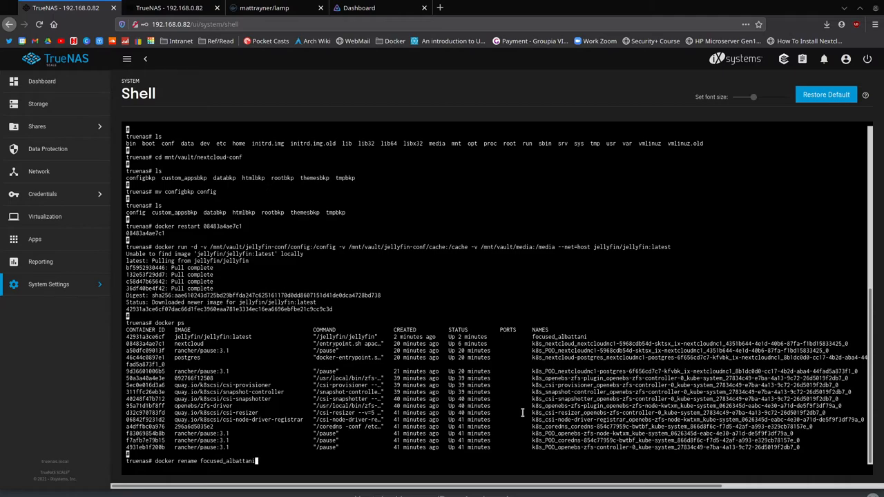
type("jellyfin")
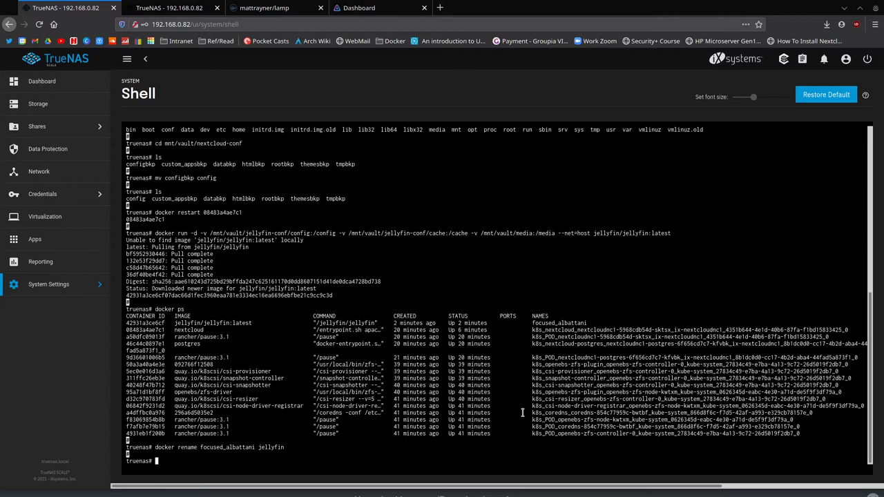
type("docker rename focused_albattani jellyfin")
type("docker ps")
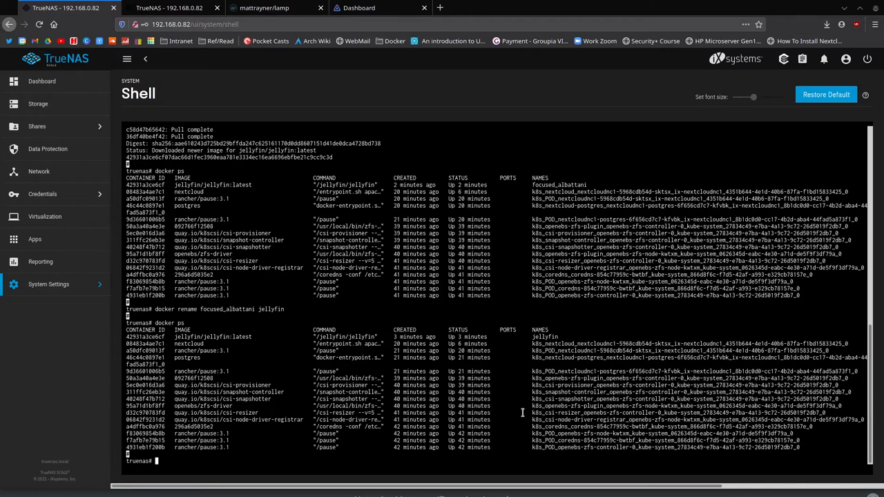
type("docker start jellyf")
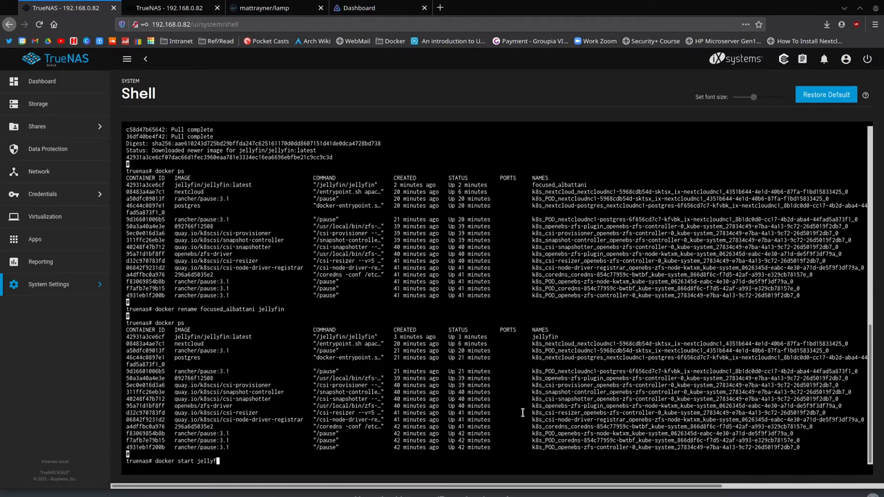
type("in")
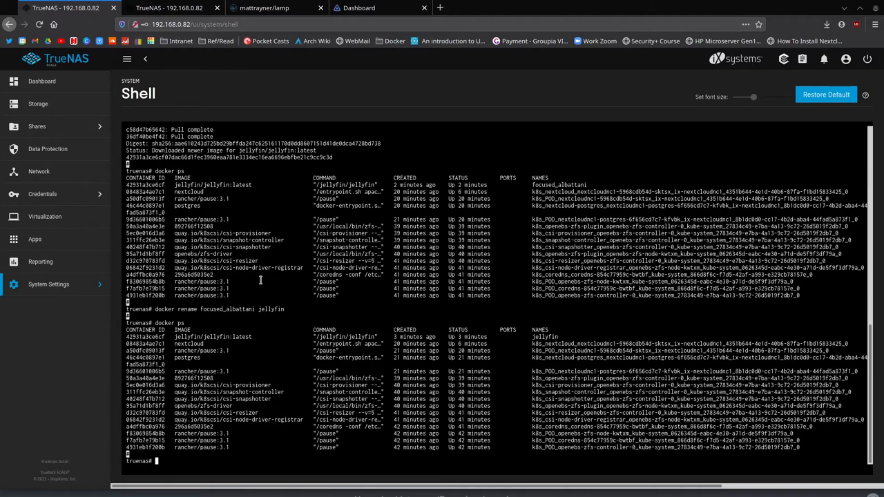
mouse_move(282, 323)
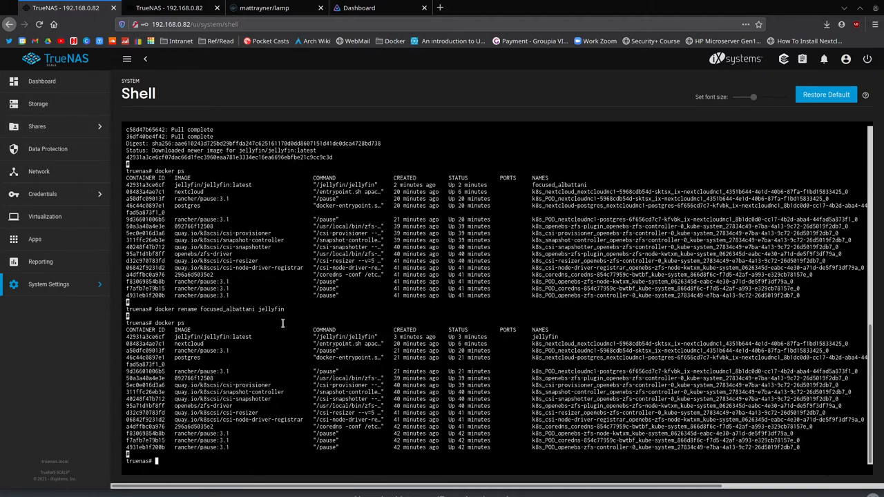
mouse_move(304, 331)
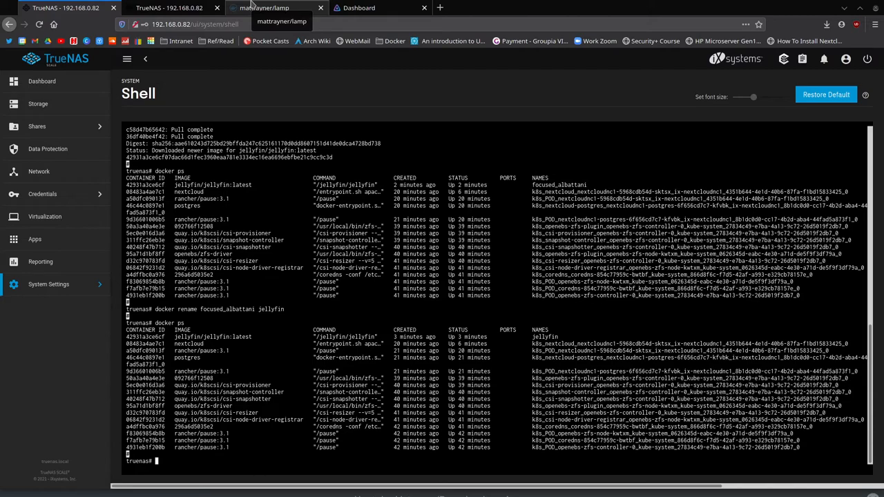
mouse_move(268, 211)
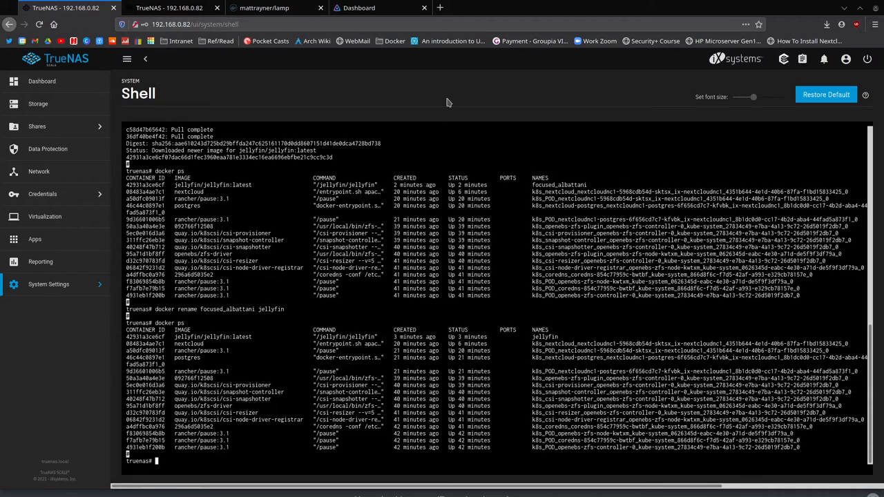
mouse_move(391, 94)
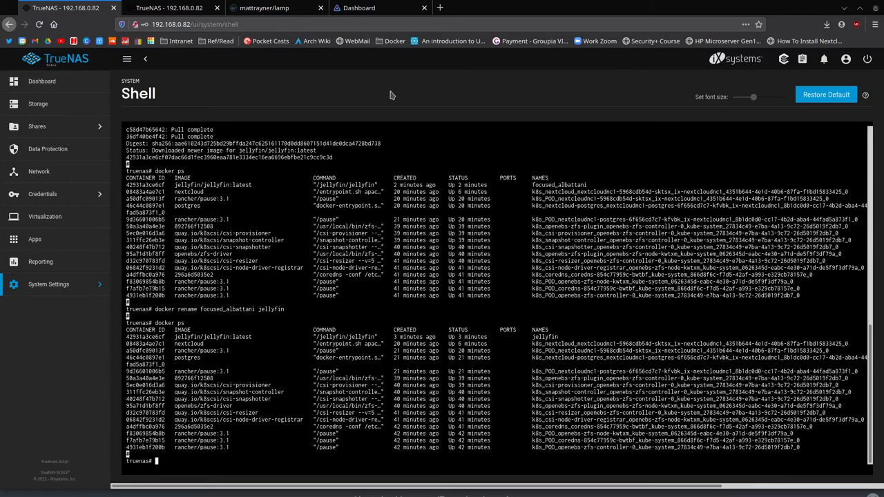